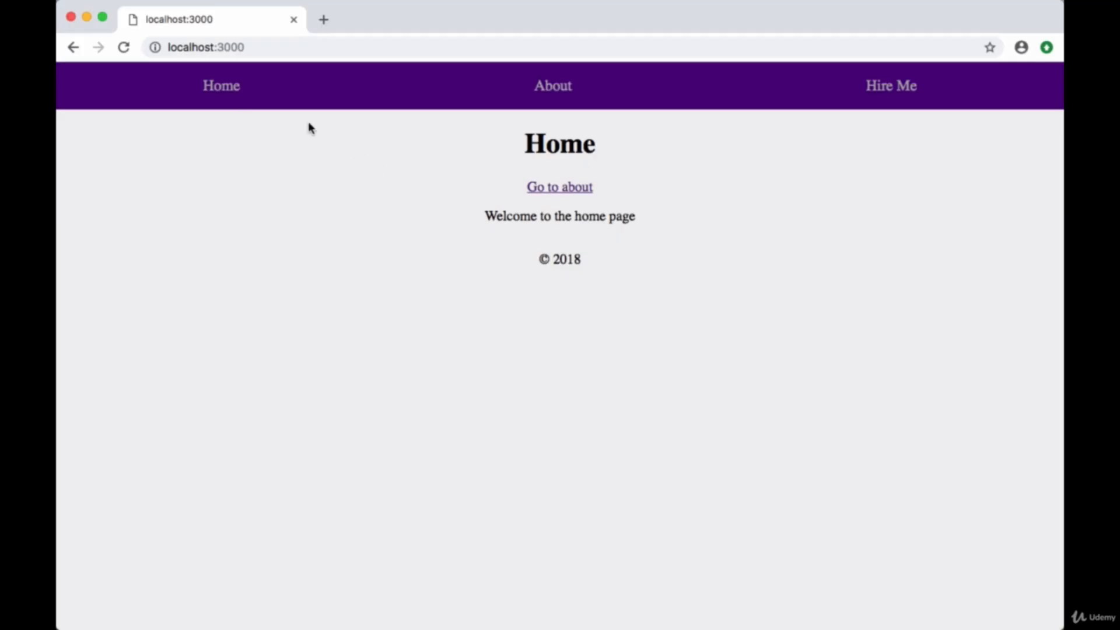
mouse_move(873, 99)
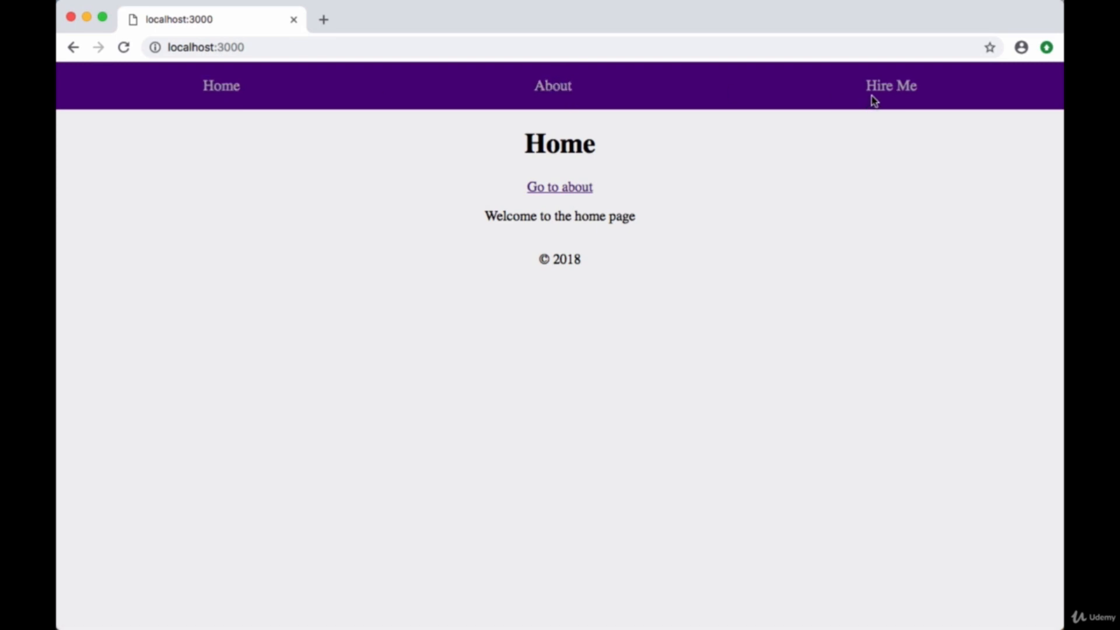
Visit the Hire Me and home pages, then run npm i nprogress in a new terminal
click(890, 86)
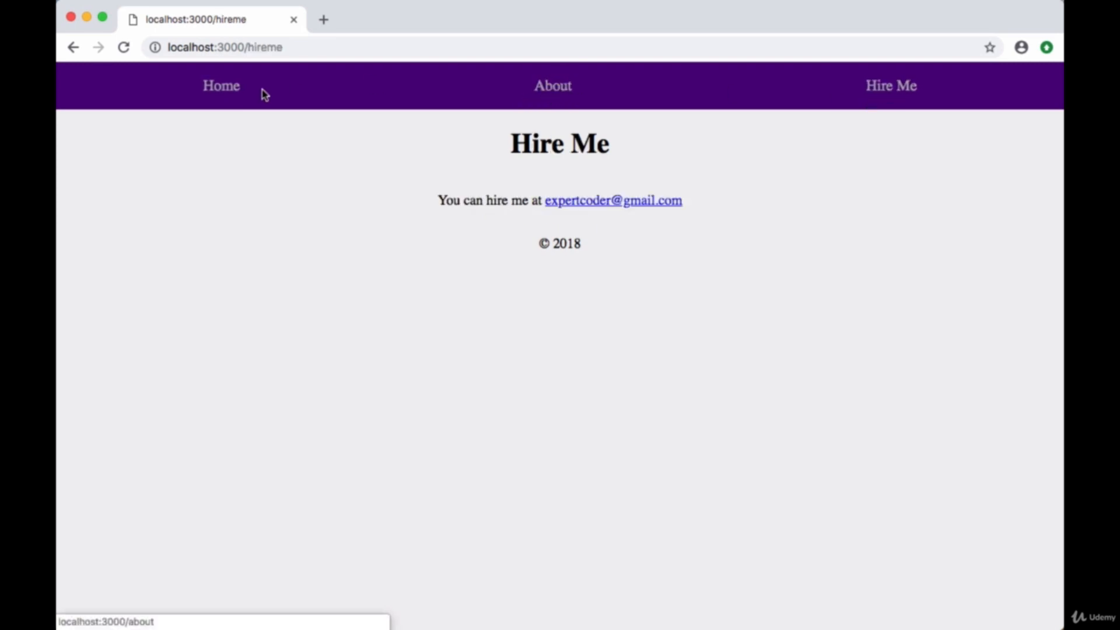
click(220, 86)
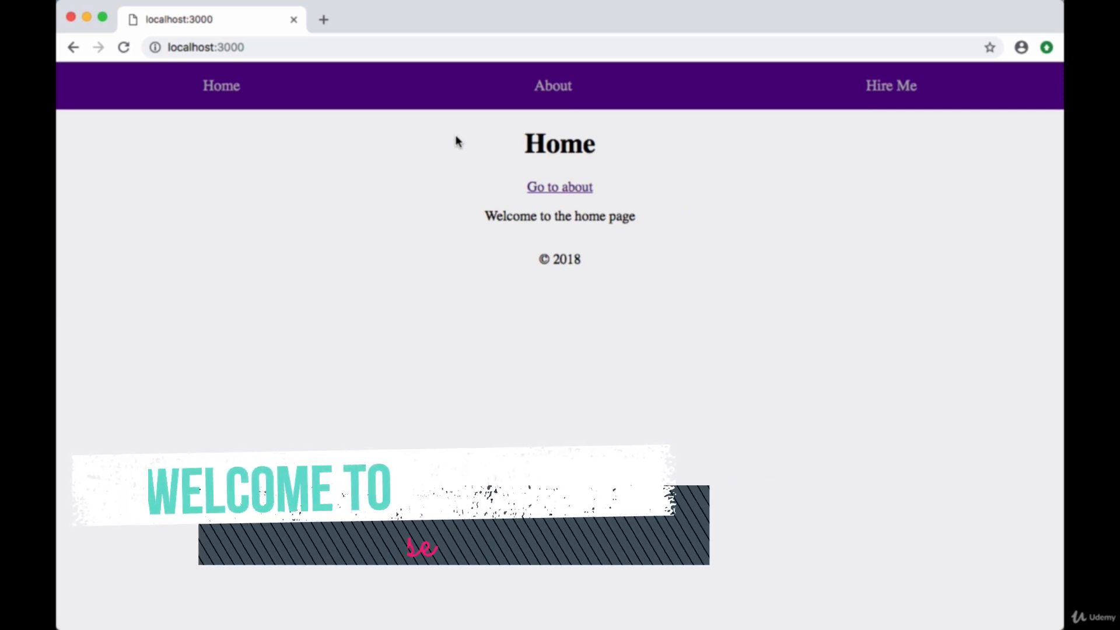
mouse_move(553, 85)
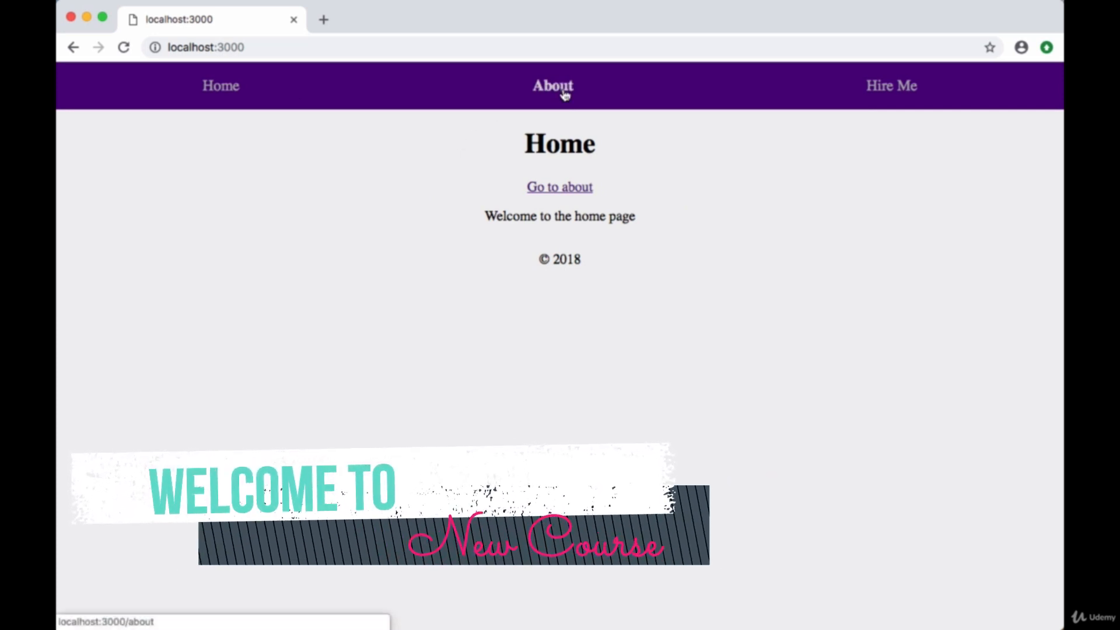
mouse_move(401, 98)
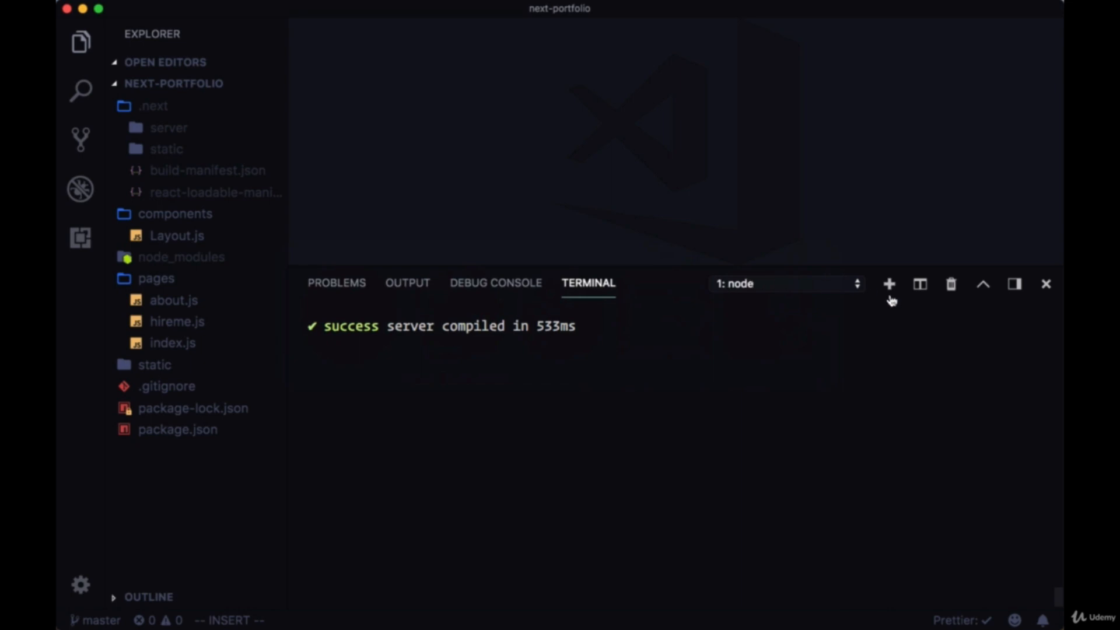
click(888, 284)
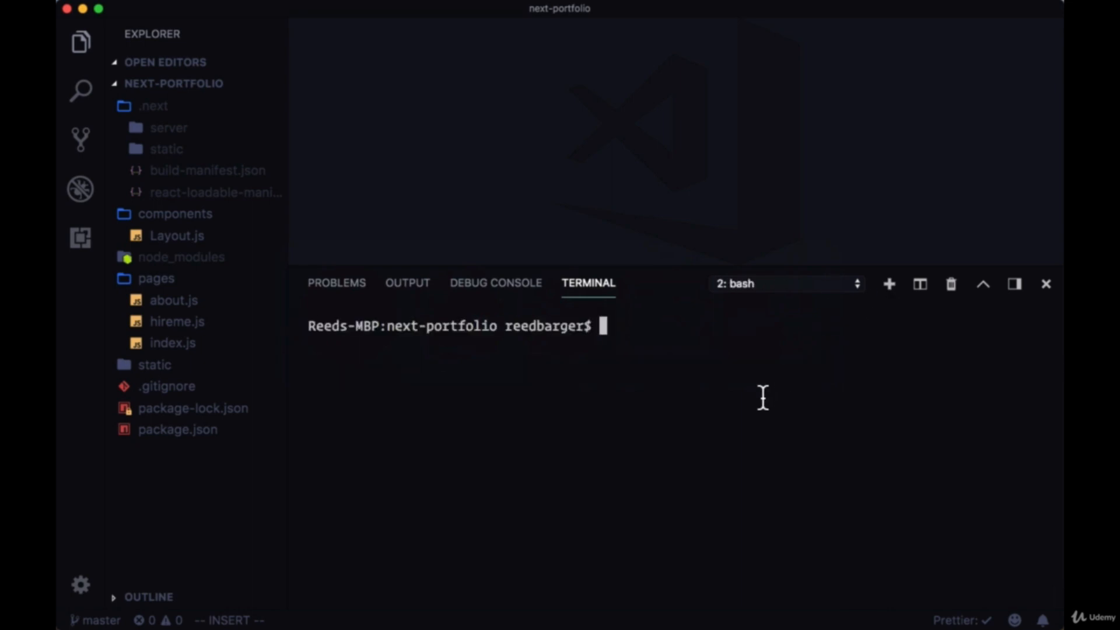
text(npm i nprogress)
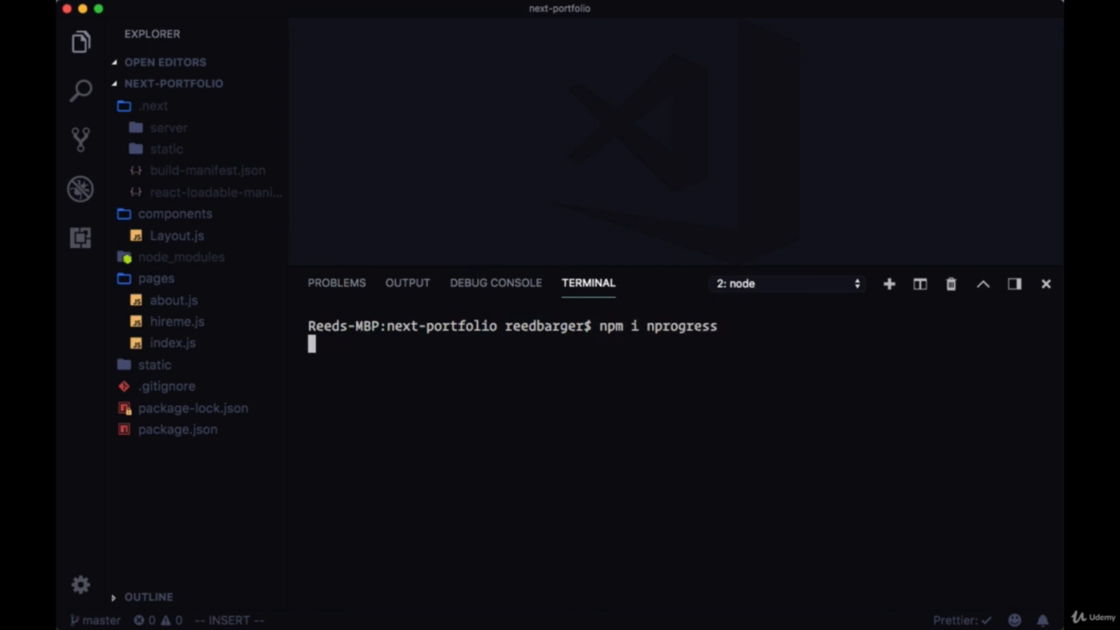
key(Return)
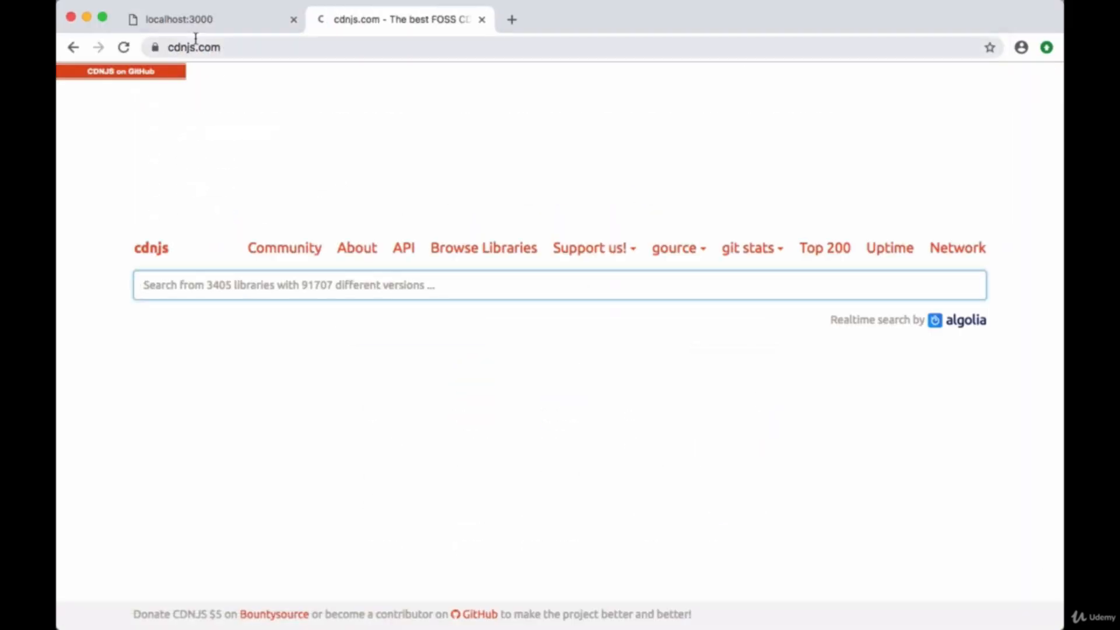
Search cdnjs for nprogress and open its library page with the 0.2.0 CDN links
text(npr)
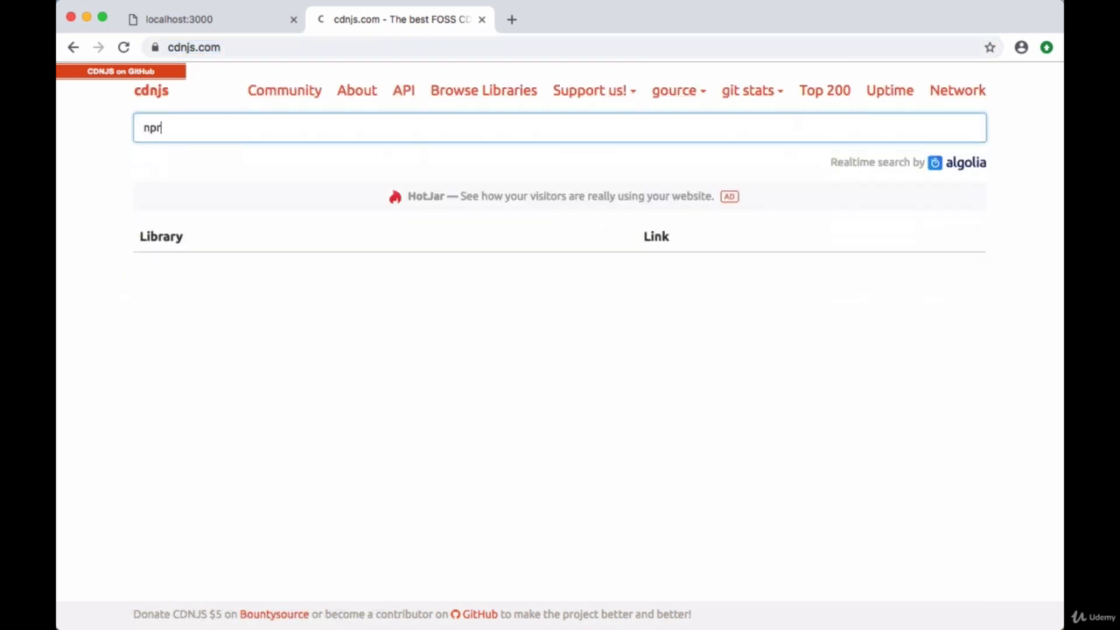
text(ogress)
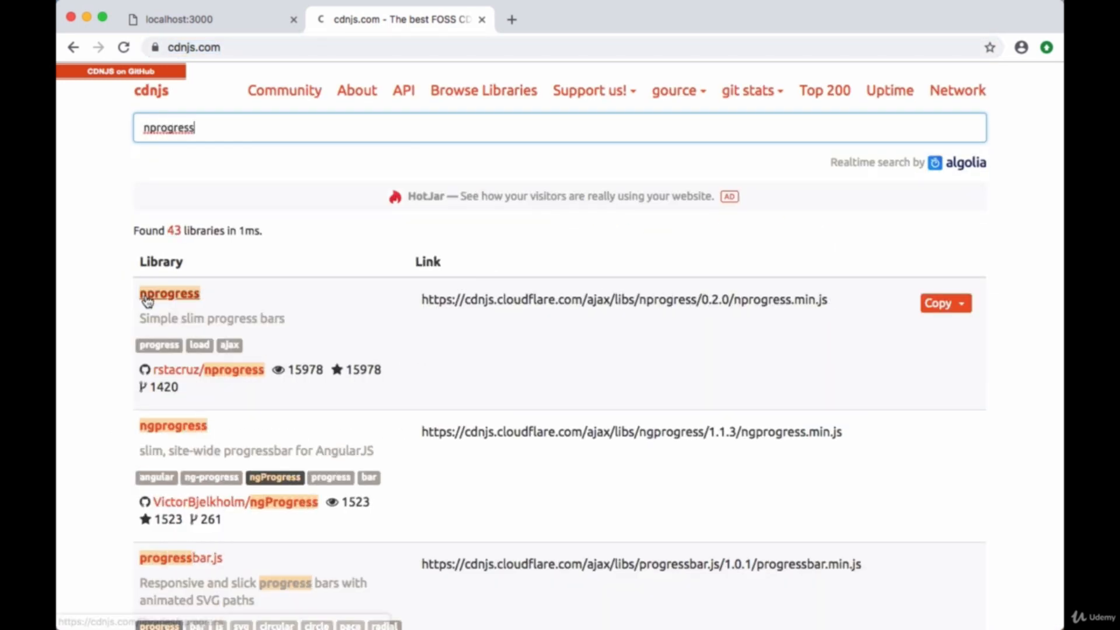
click(169, 293)
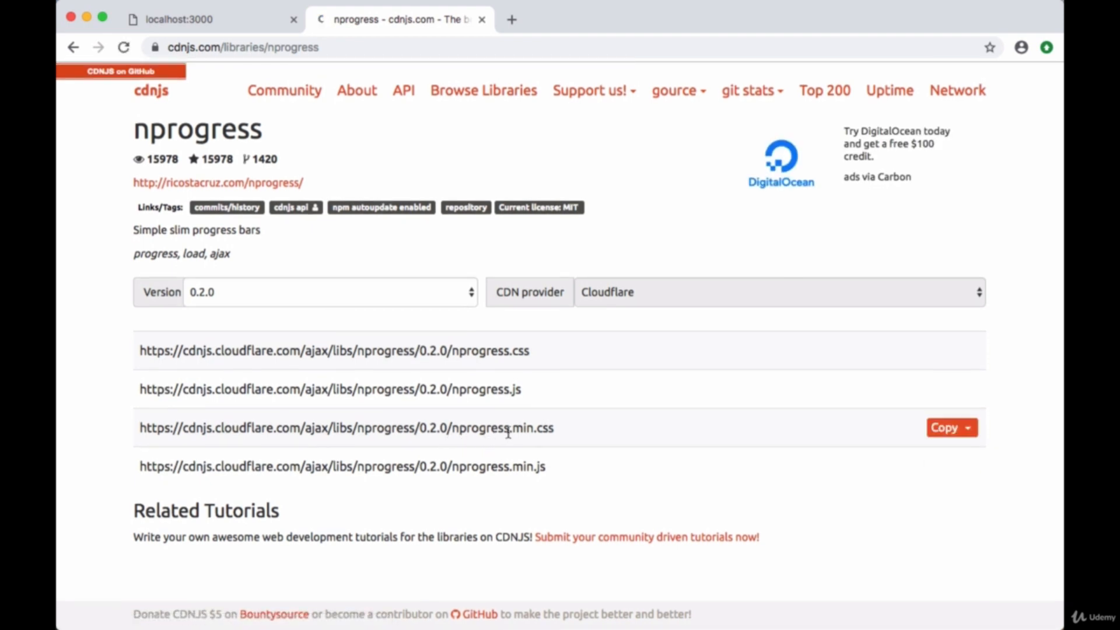
mouse_move(777, 445)
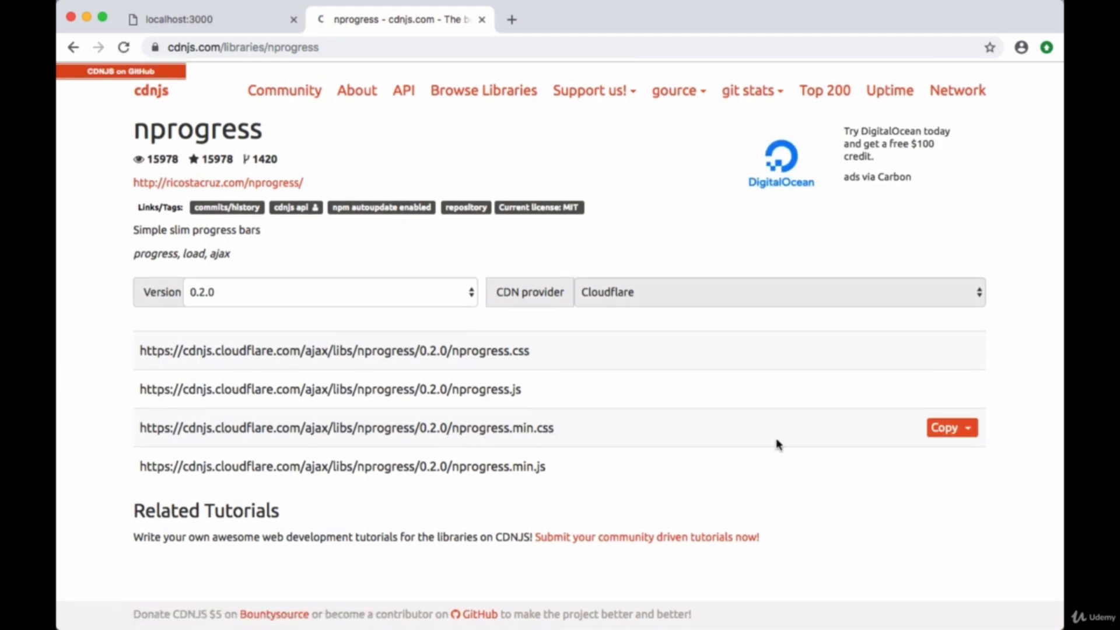
mouse_move(645, 336)
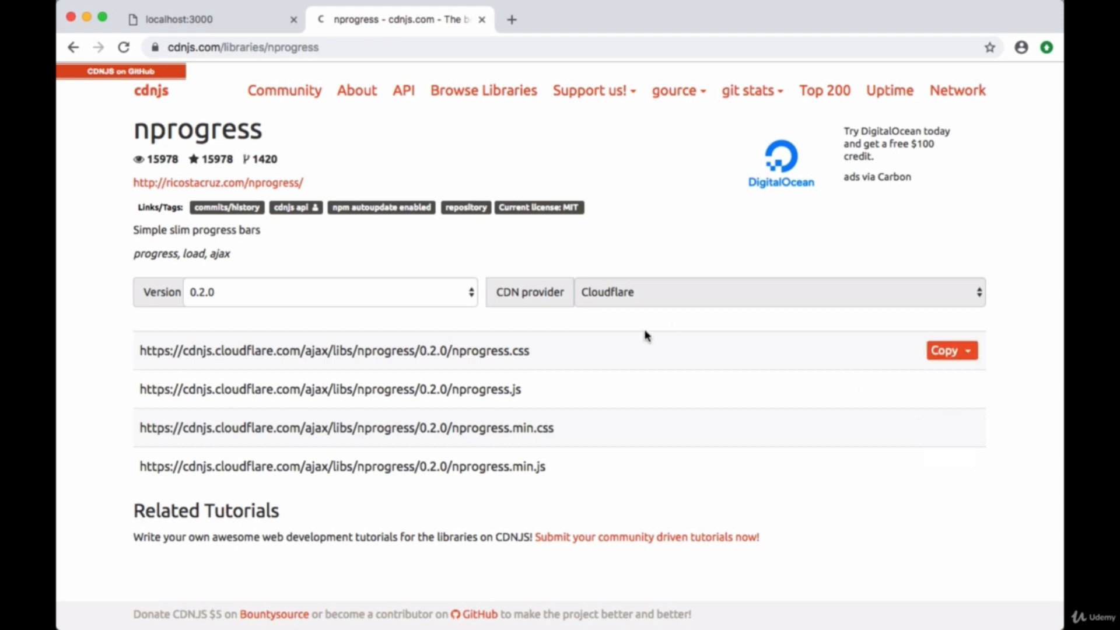
mouse_move(212, 19)
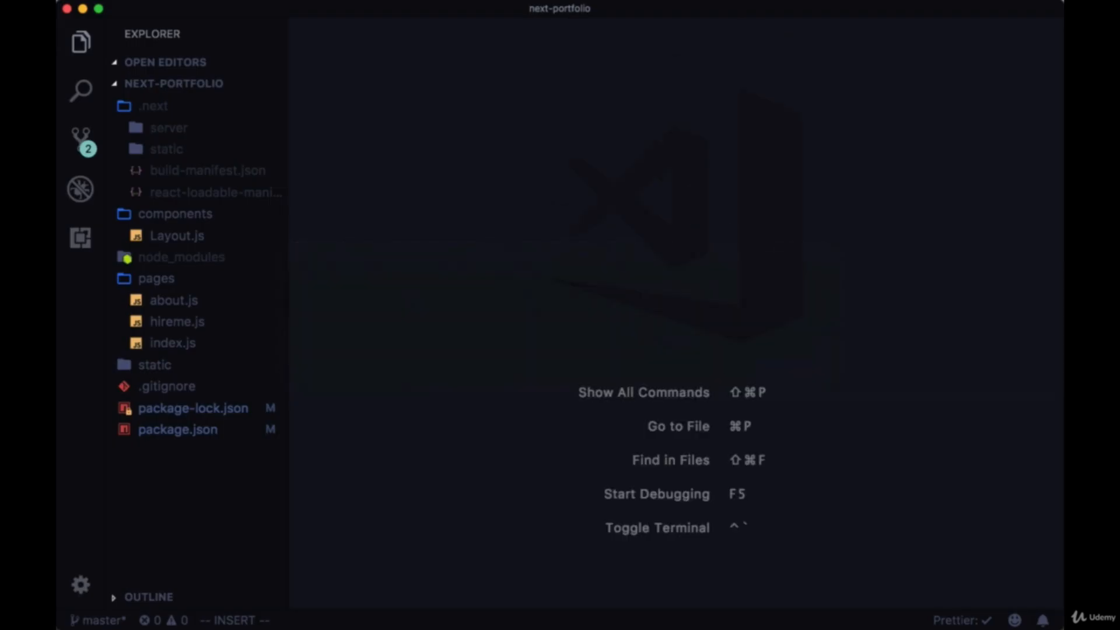
In components/Layout.js, import Head from 'next/head' and add a NextPortfolio page title
click(176, 236)
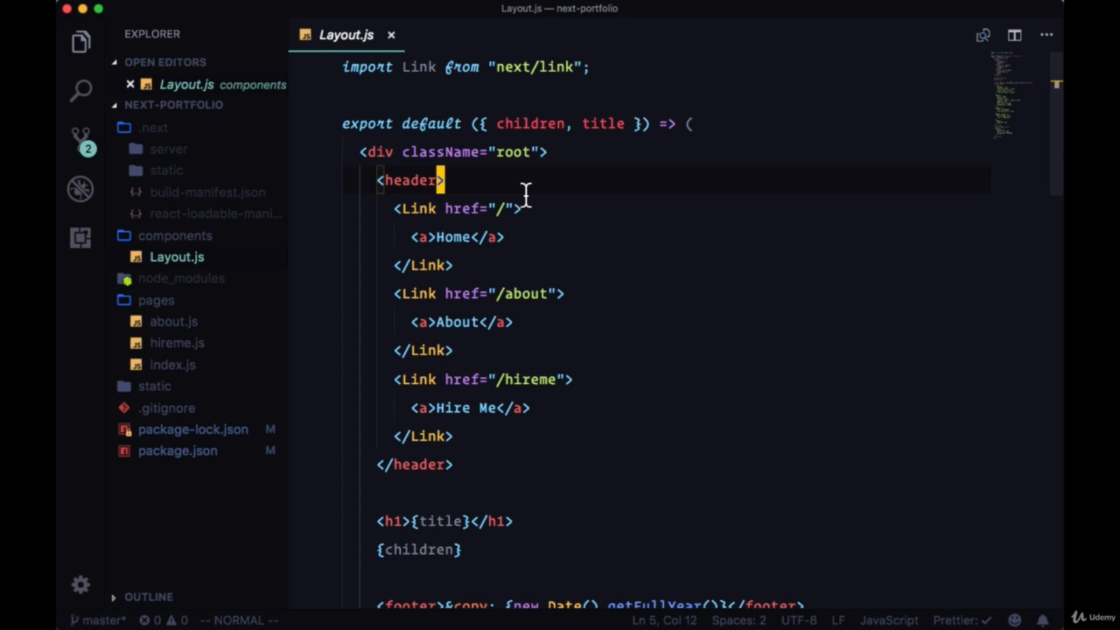
mouse_move(591, 84)
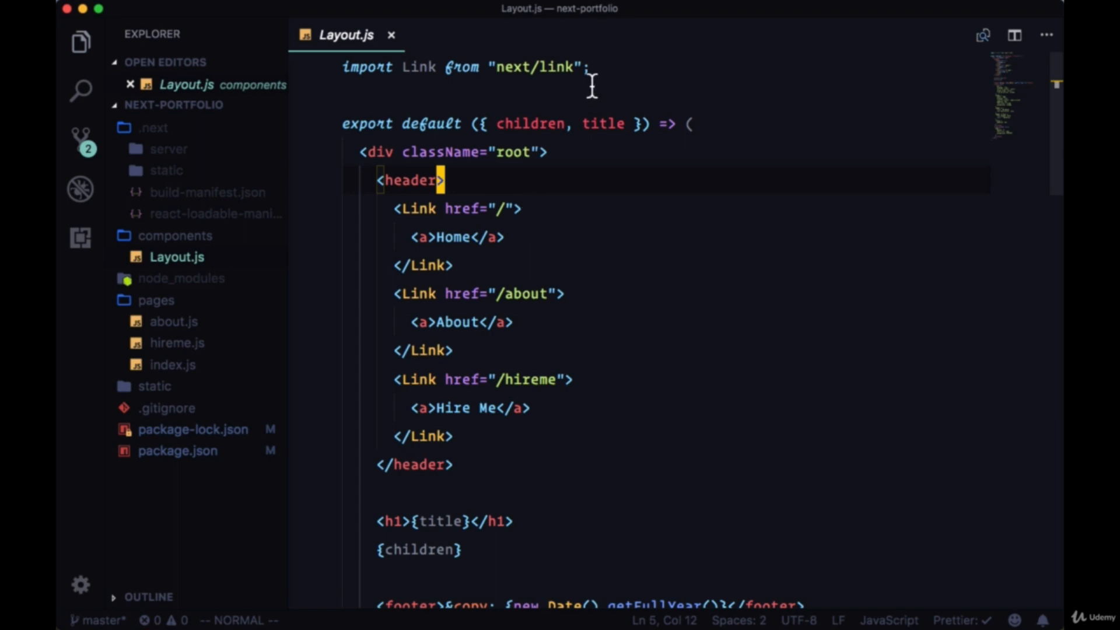
text(import)
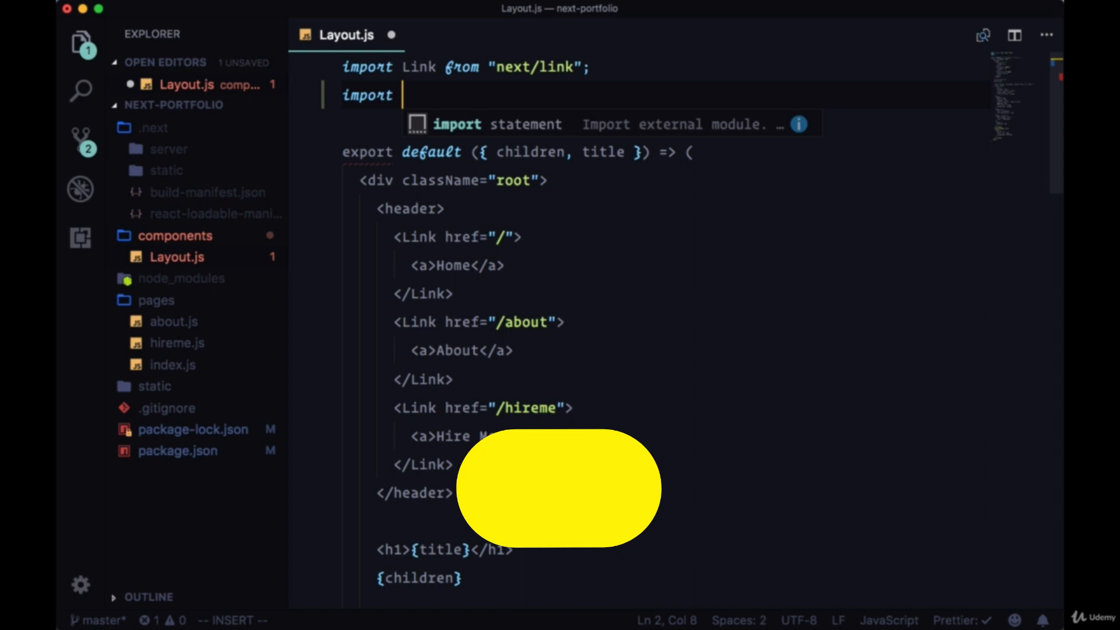
text(Head)
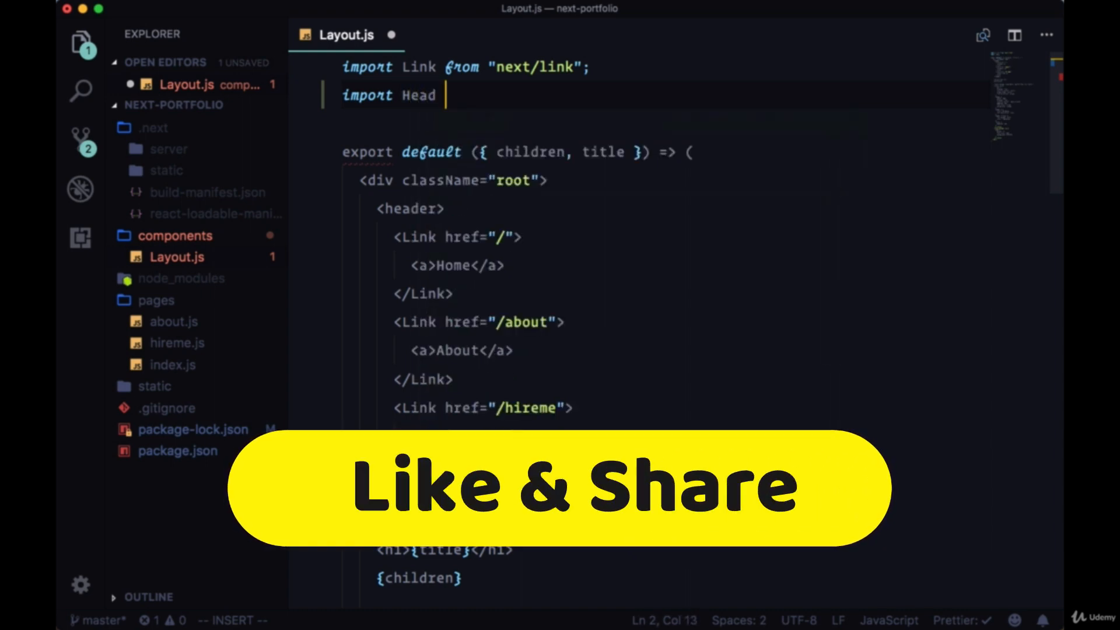
text(from 'next/hea)
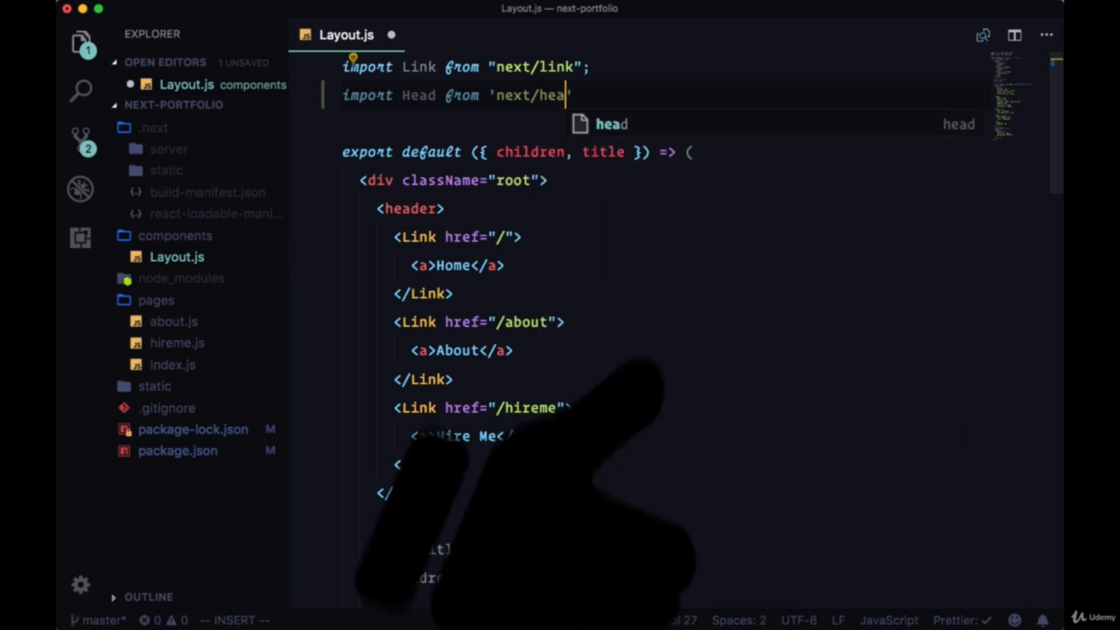
key(enter)
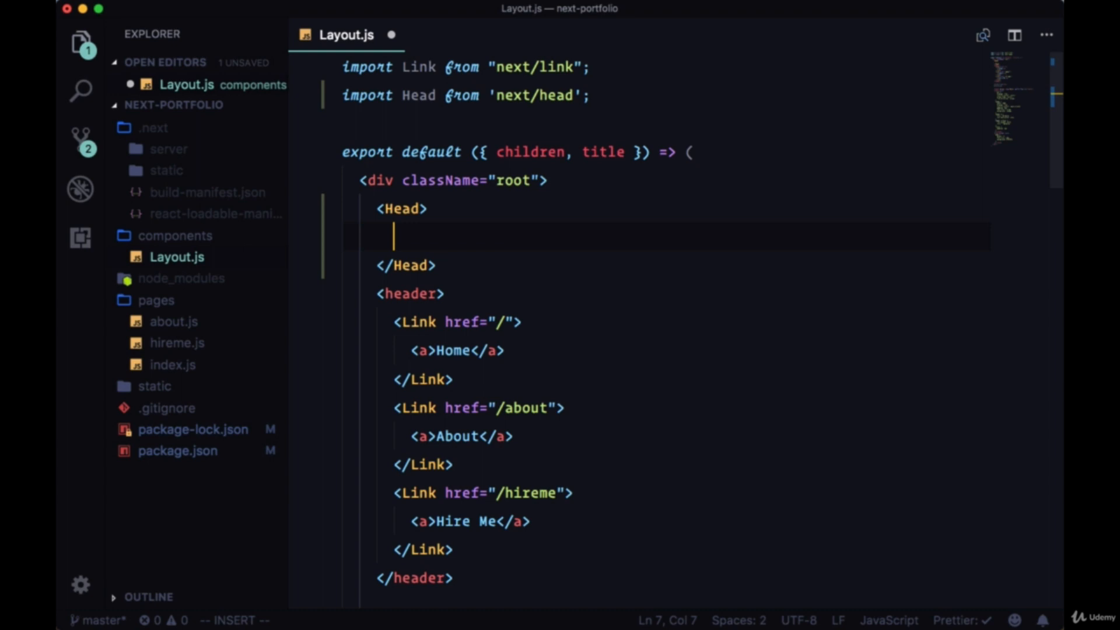
text(<title></title>)
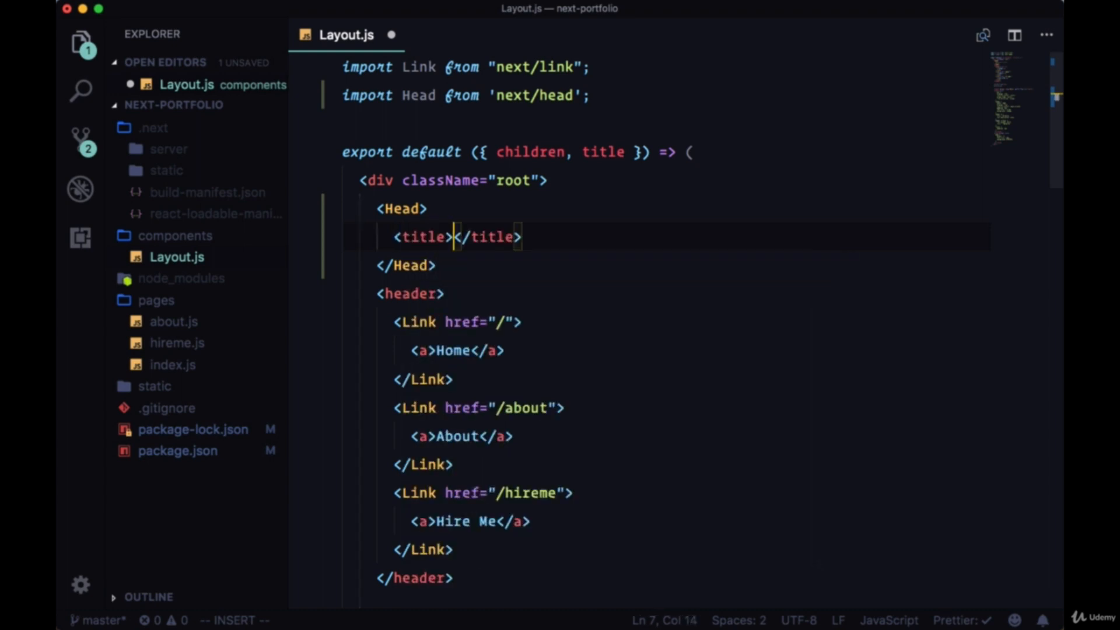
text(Next)
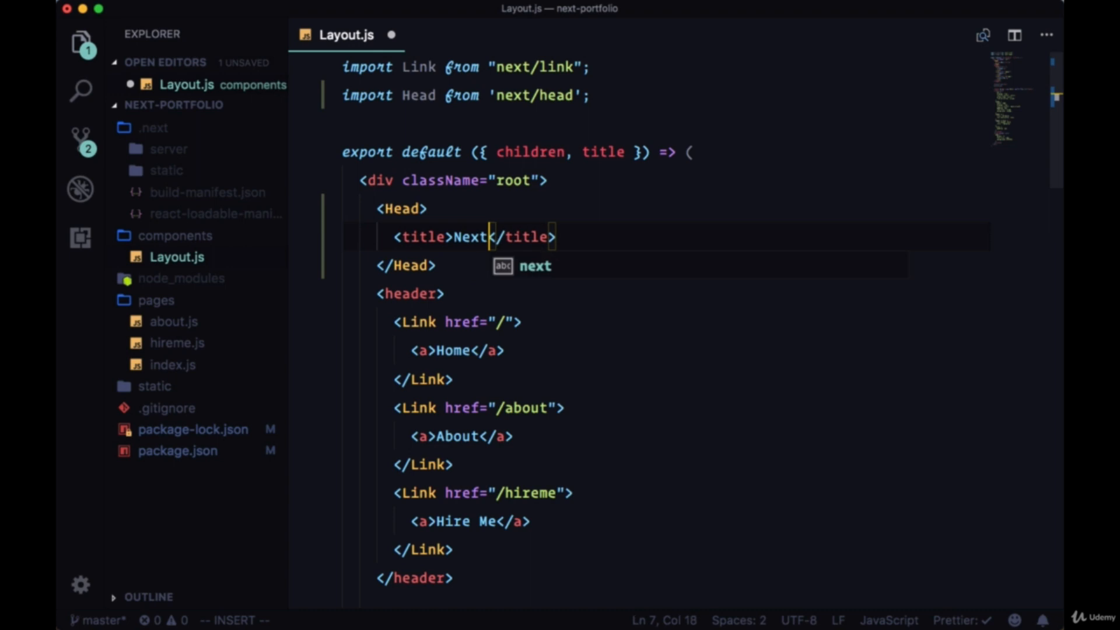
text(Portf)
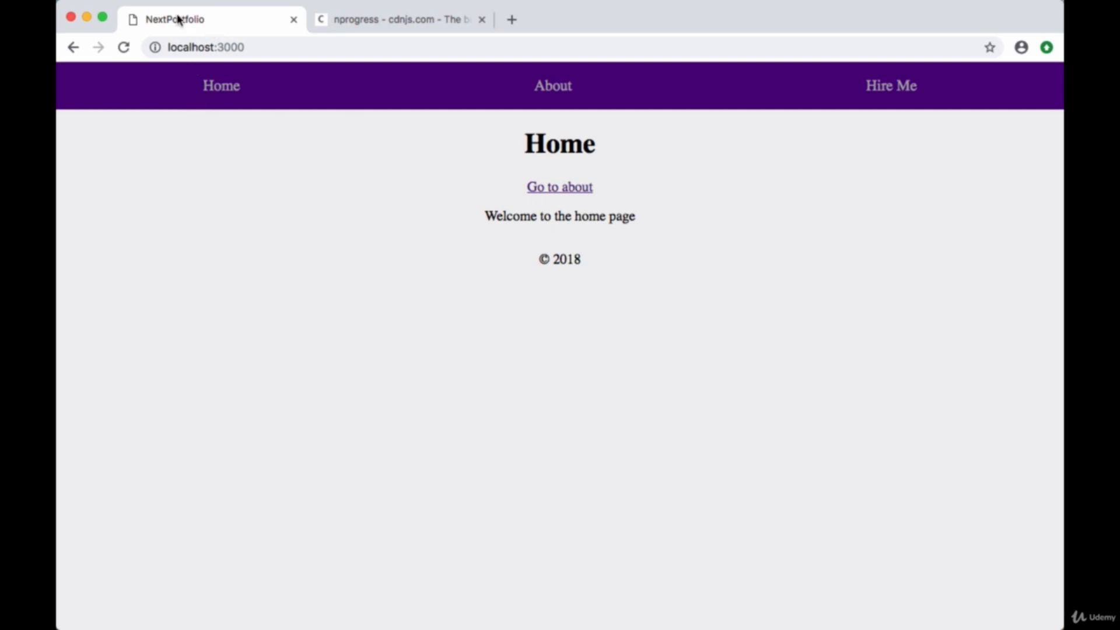
mouse_move(845, 87)
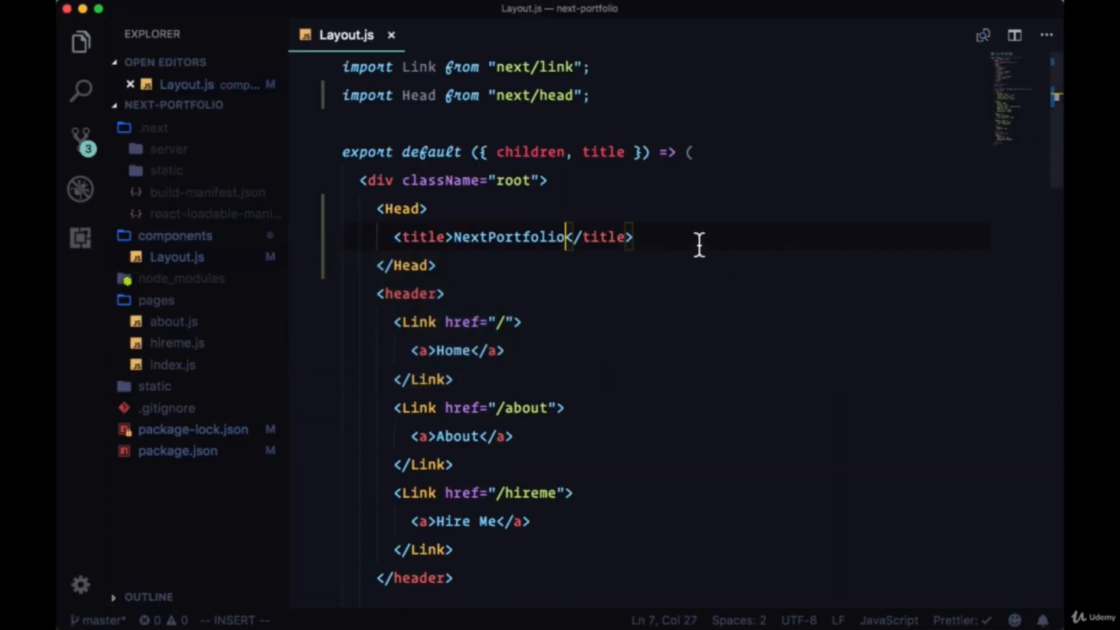
Link the cdnjs nprogress 0.2.0 nprogress.min.css stylesheet in Head, then try the Hire Me and About links
text(link rel="stylesheet" href=""/>)
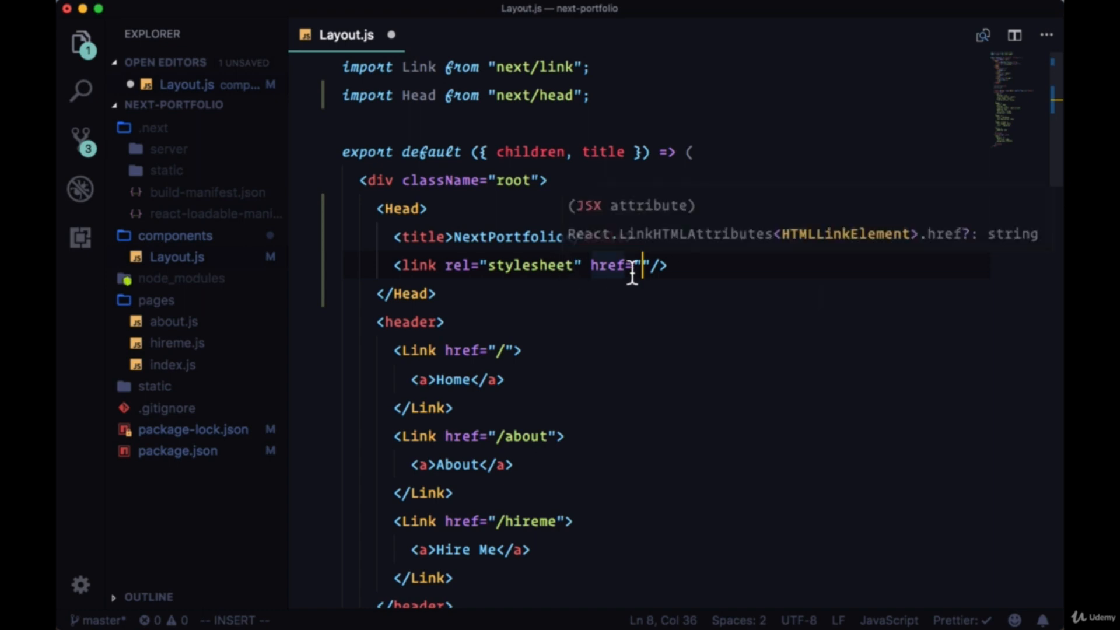
text(https://cdnjs.cloudflare.com/ajax/libs/nprogress/0.2.0/nprogress.min.css)
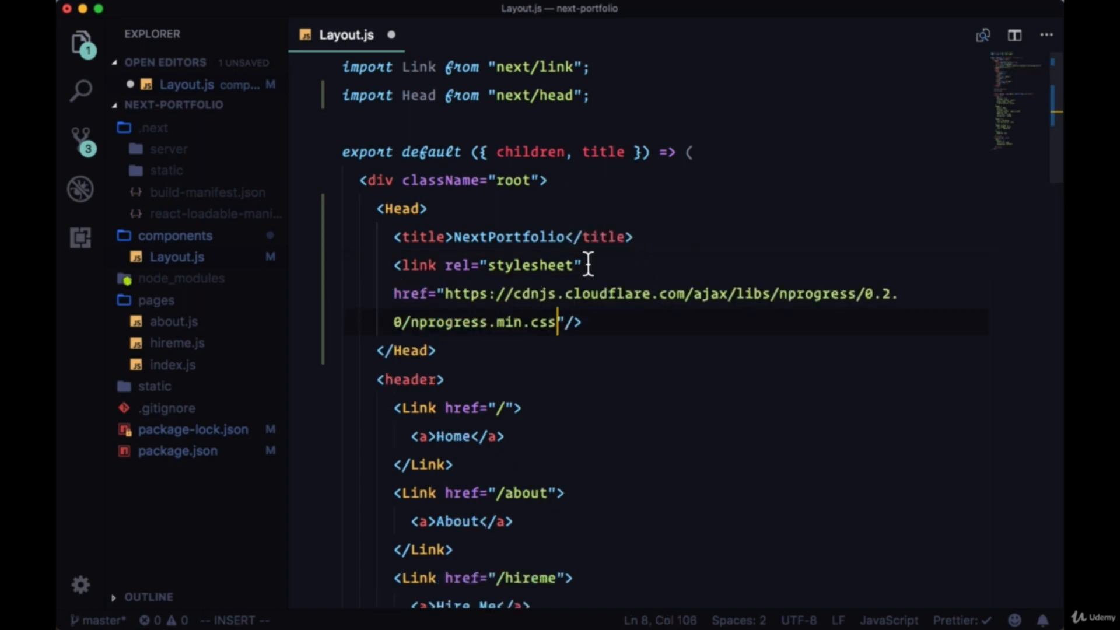
mouse_move(507, 321)
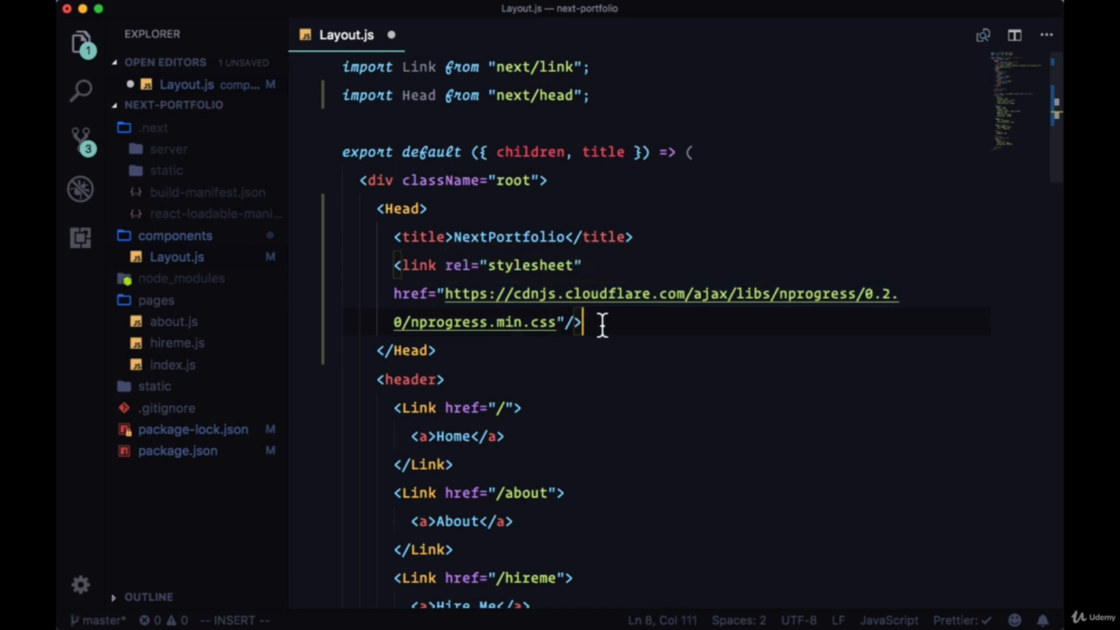
mouse_move(611, 222)
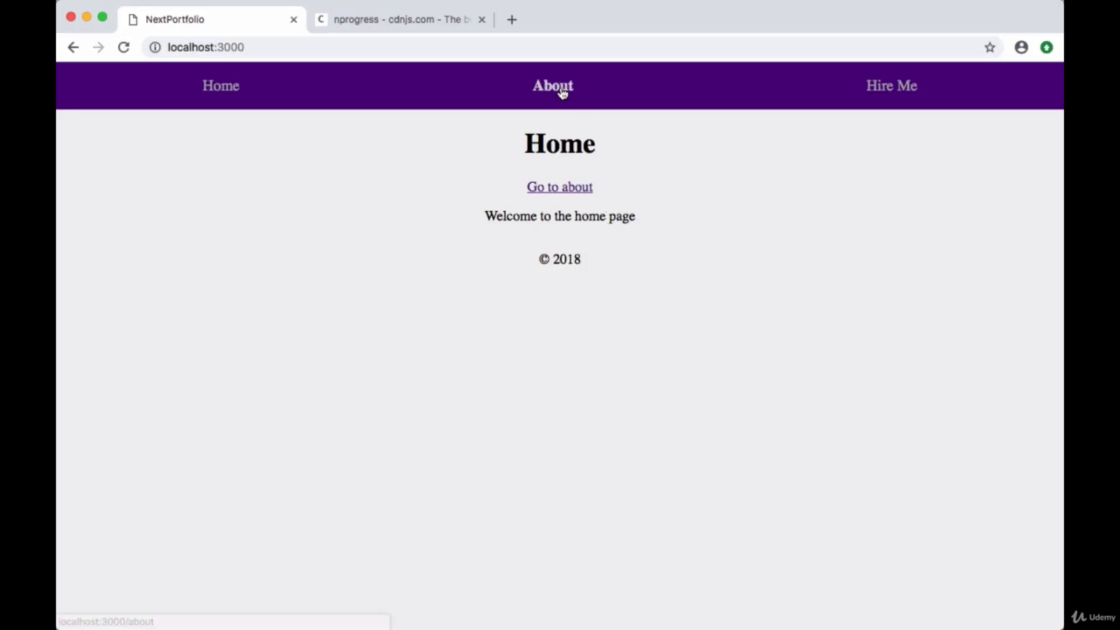
click(890, 86)
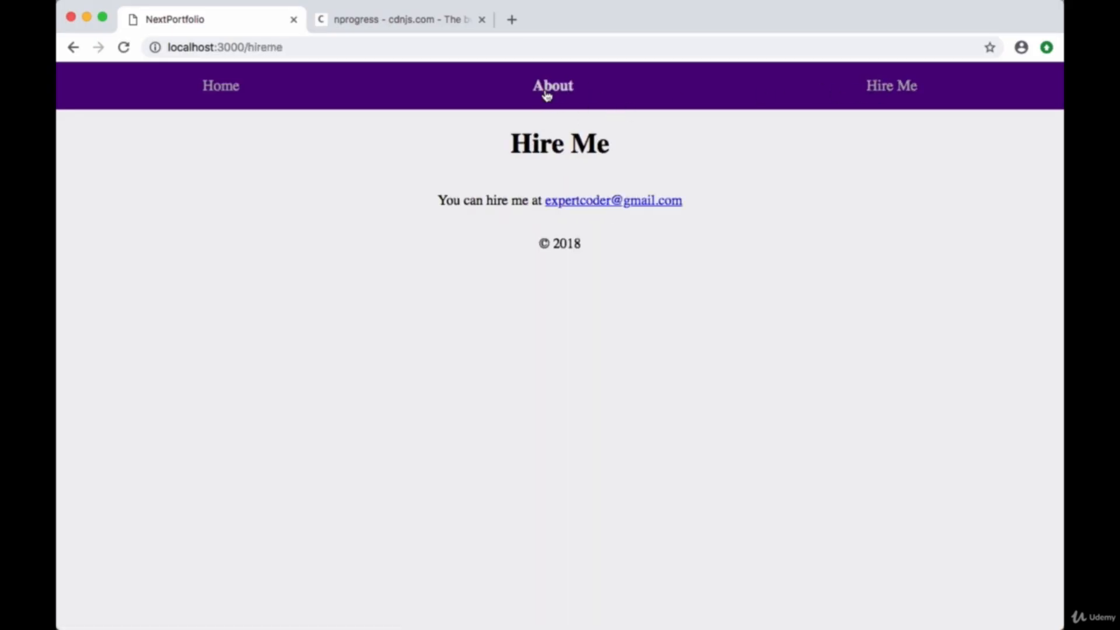
click(221, 86)
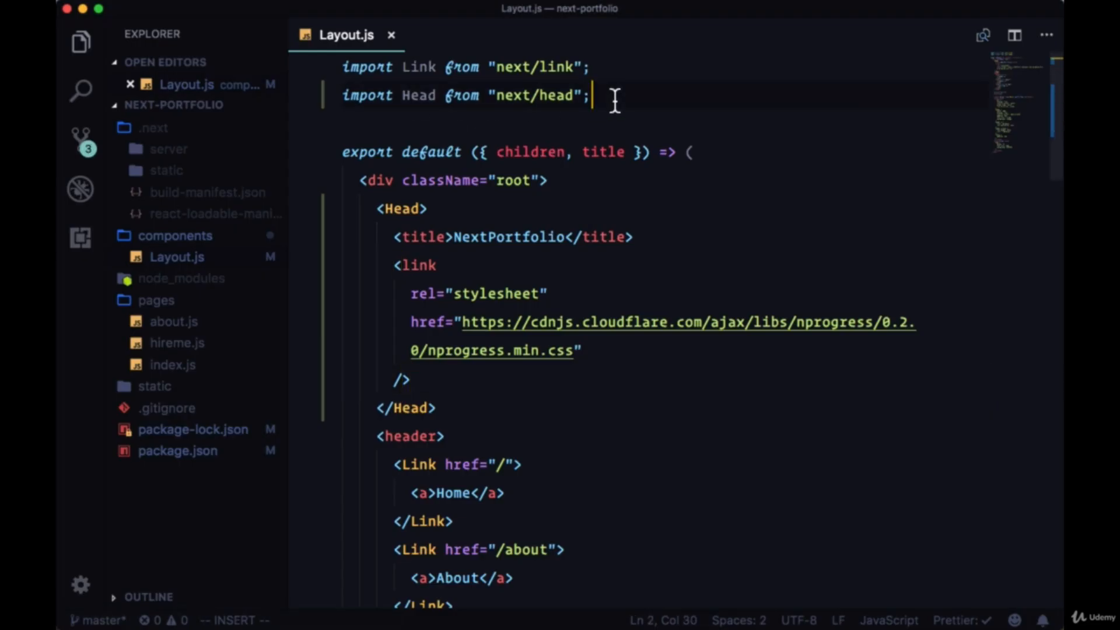
Add imports for Router from 'next/router' and NProgress from 'nprogress' in Layout.js
text(import)
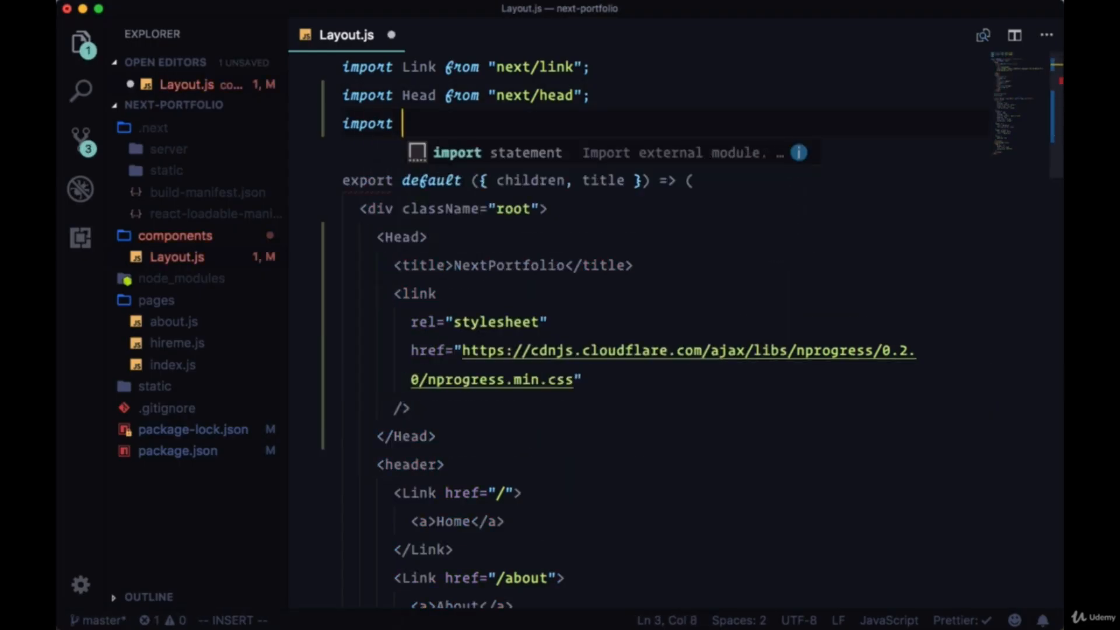
text(Router from)
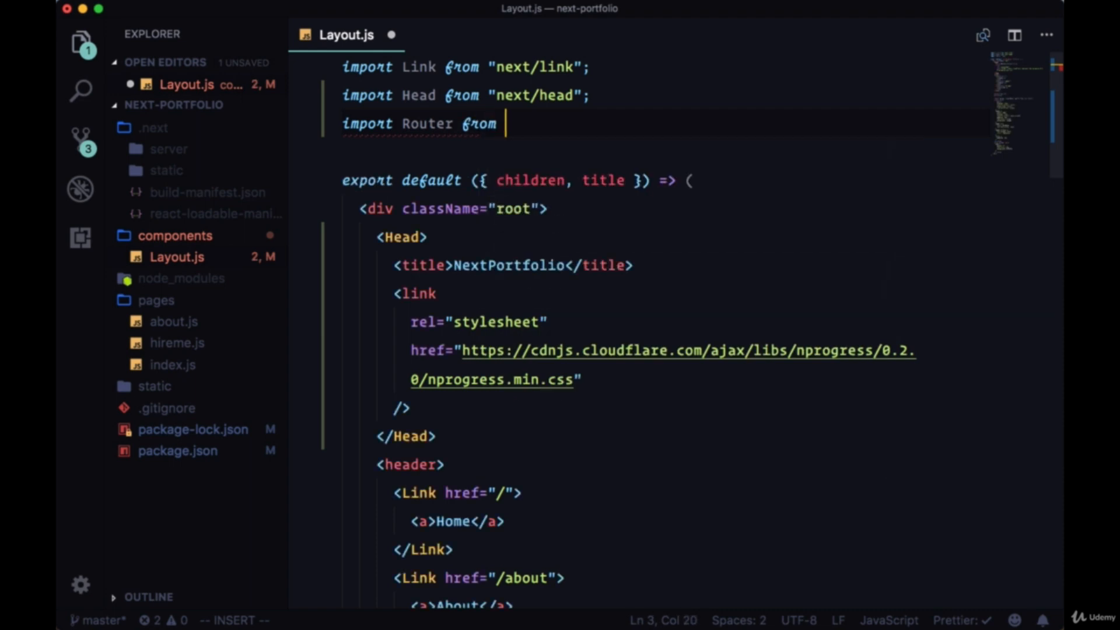
text('next/)
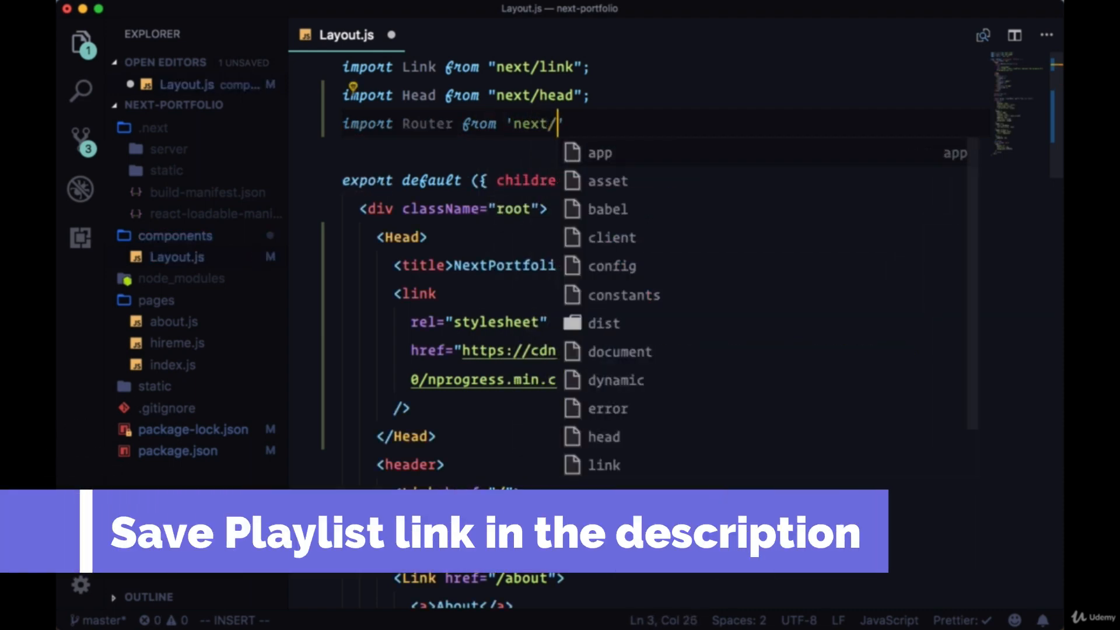
text(router';)
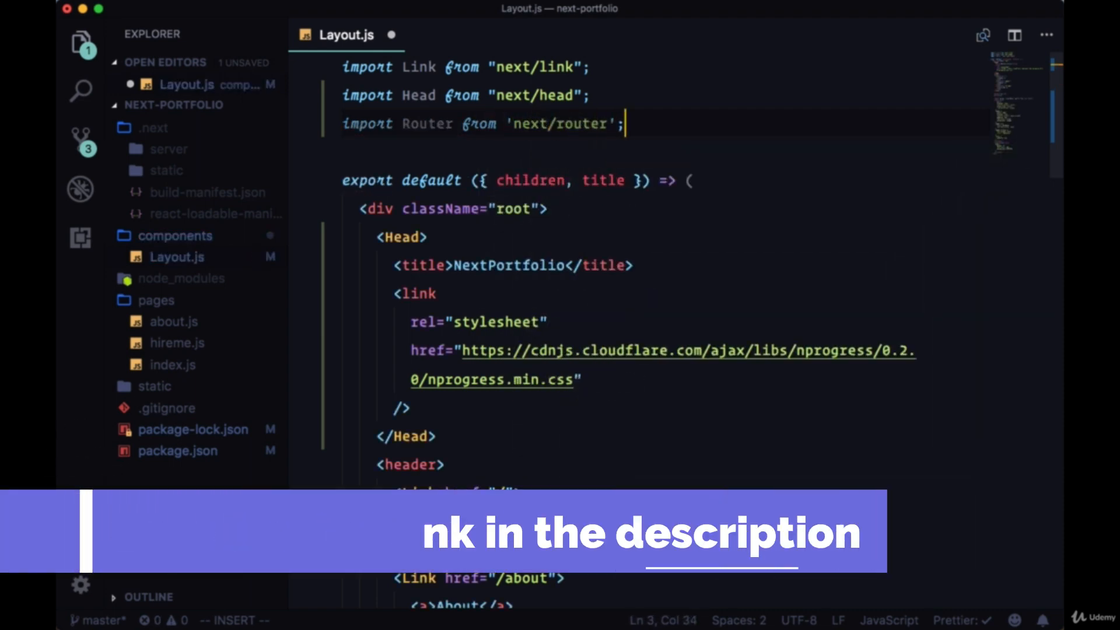
text(import NProgress)
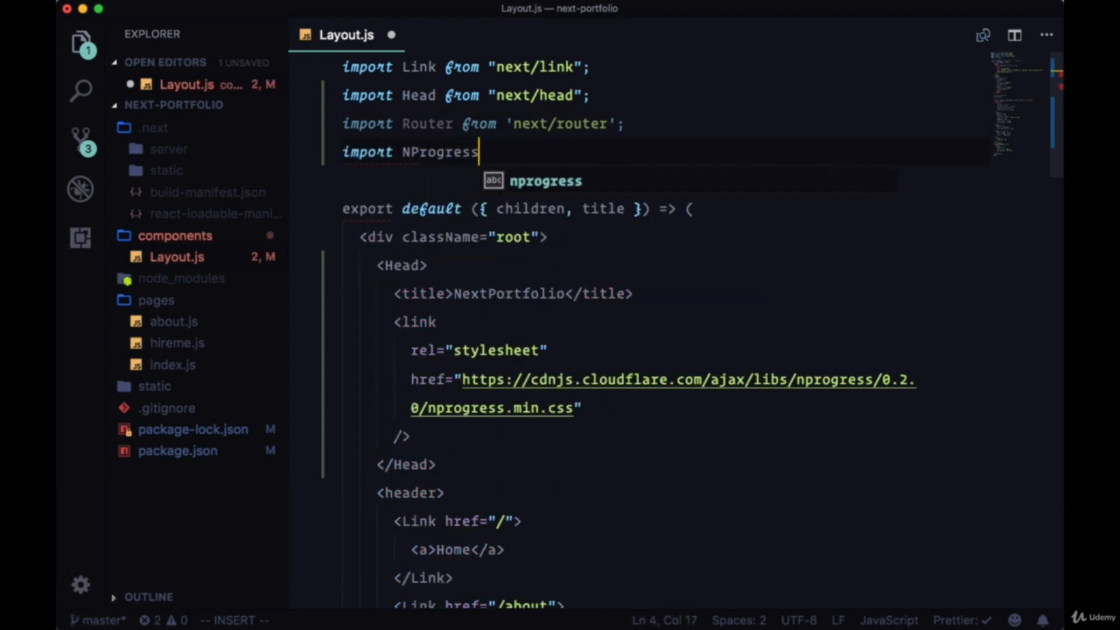
text(from 'nprogress';)
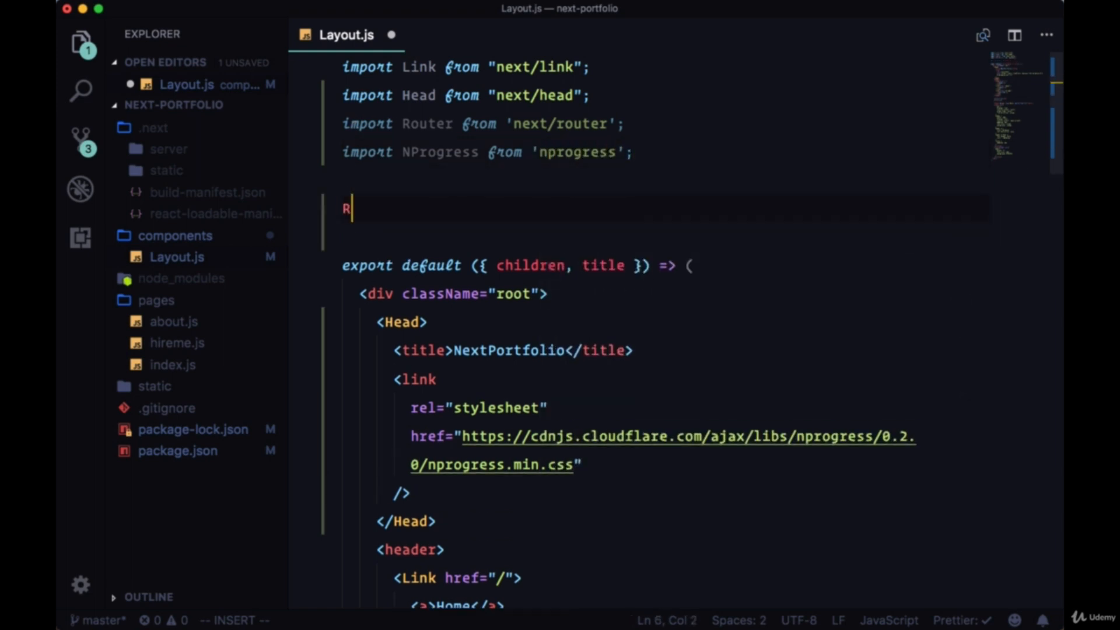
Write Router.onRouteChangeStart = url => { console.log(url); NProgress.start(); } in Layout.js
text(outer.)
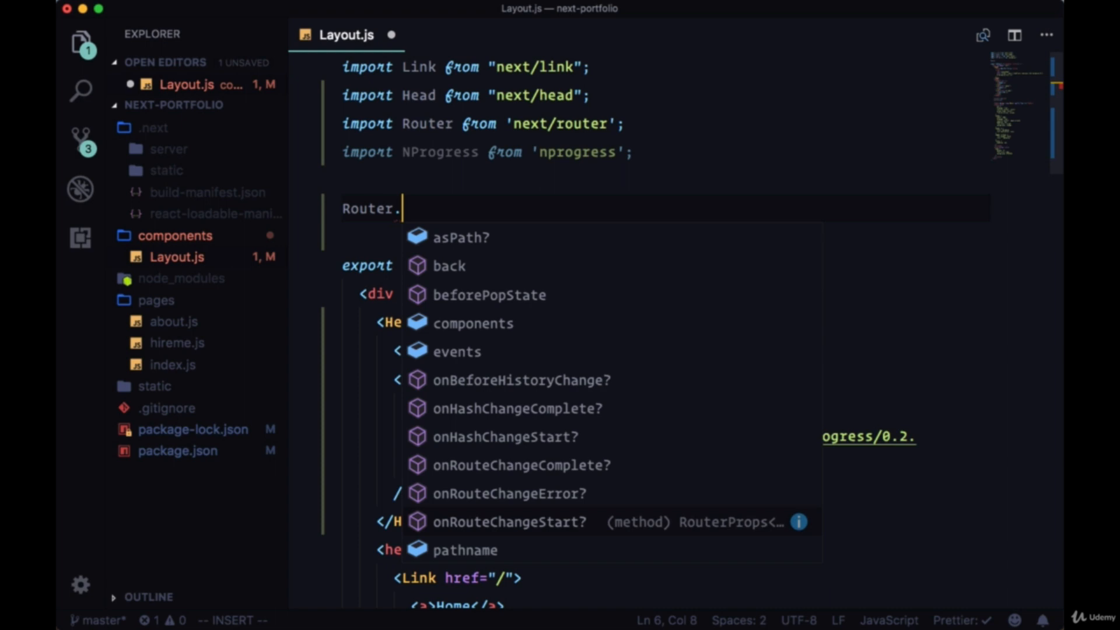
text(o)
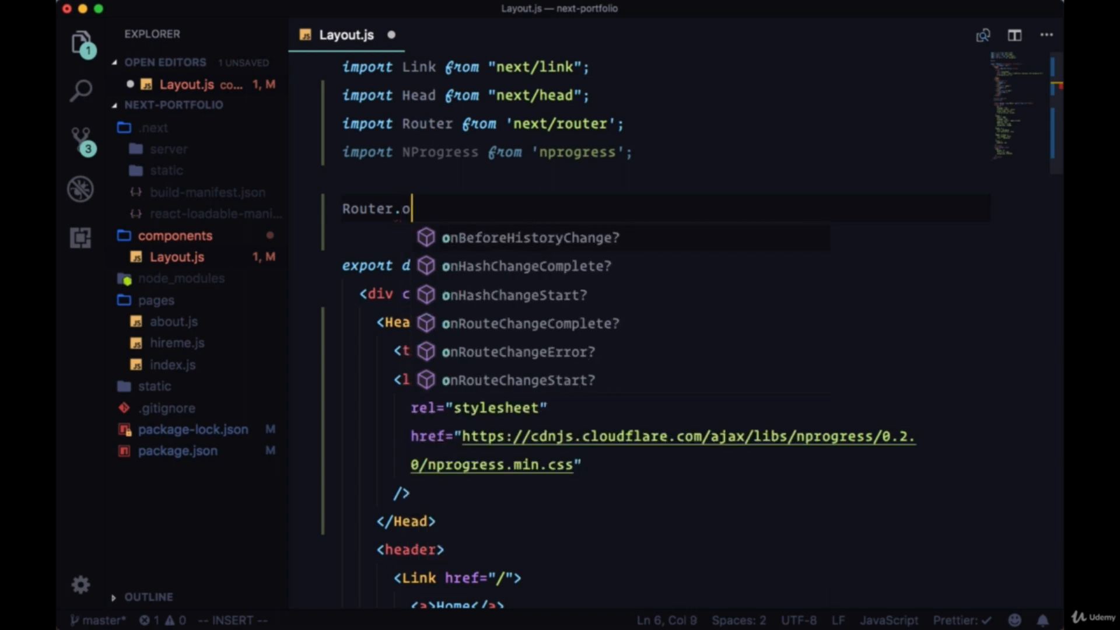
text(nRouteChangeStart)
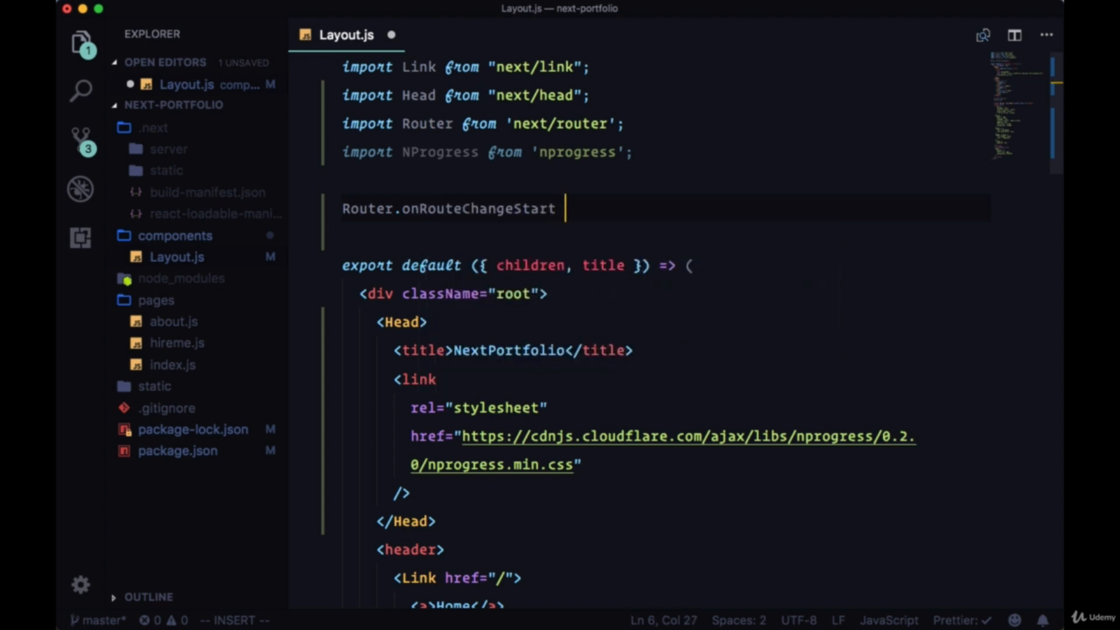
text(= u)
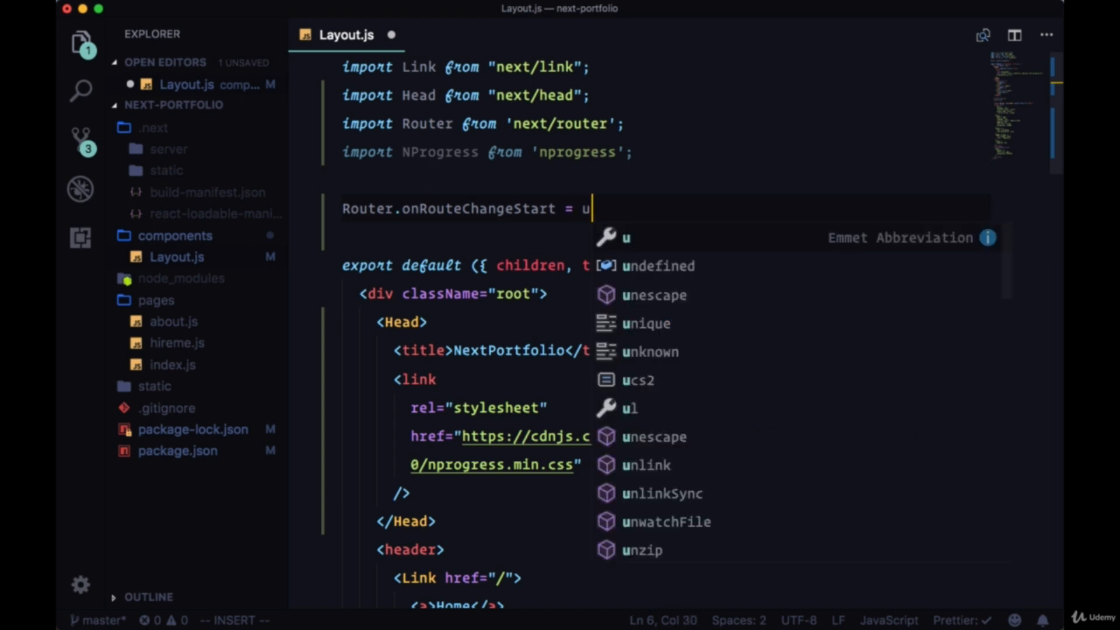
text(rl =>)
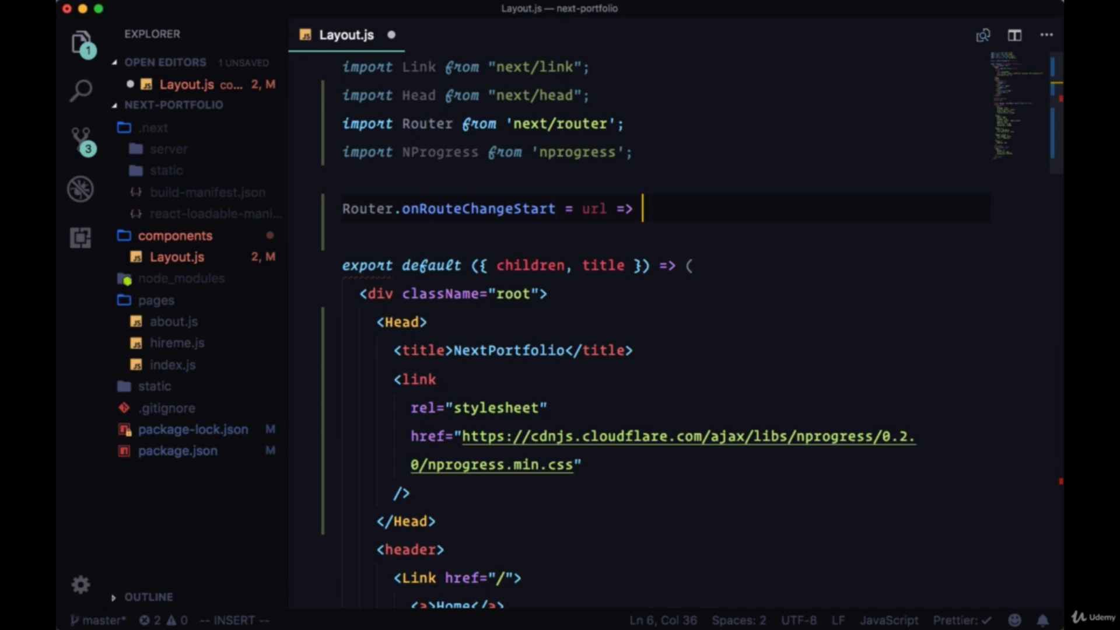
text(()
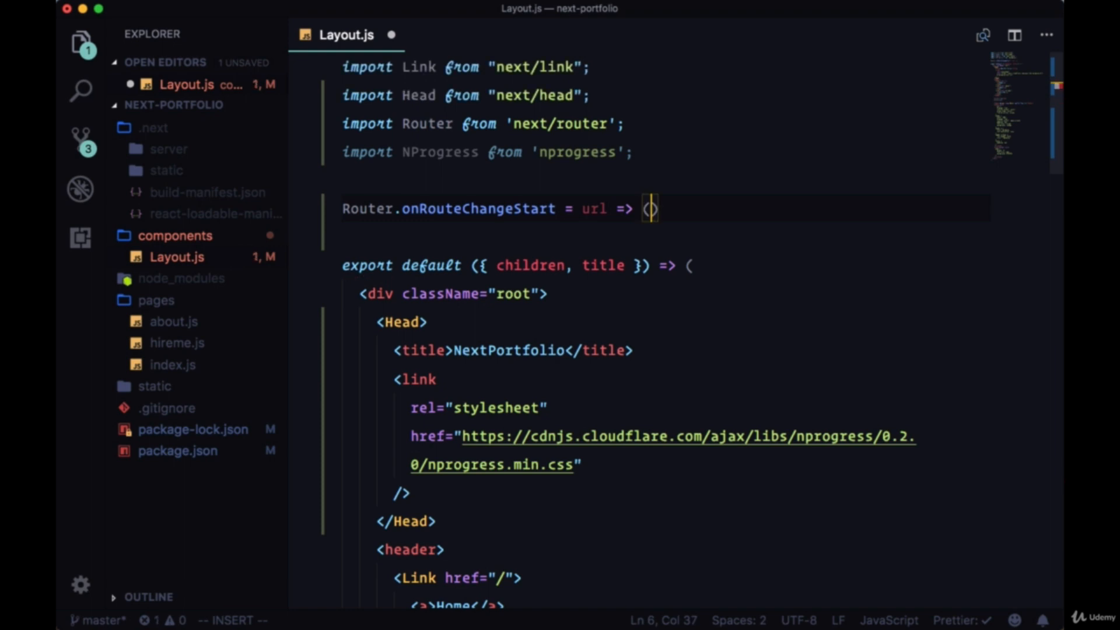
text(console.log()
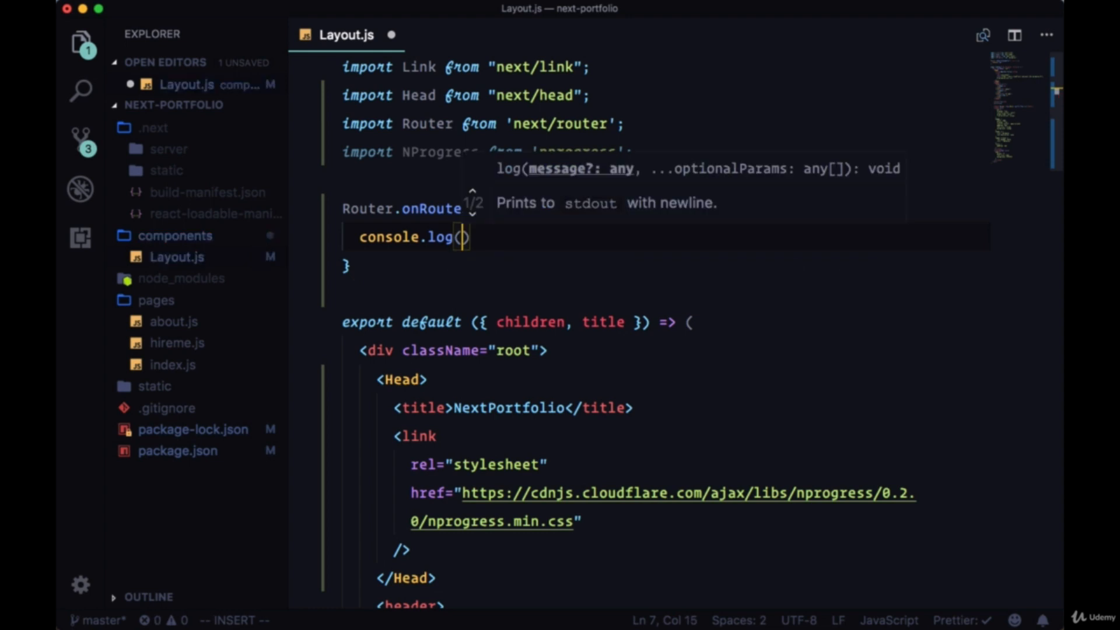
text(url);)
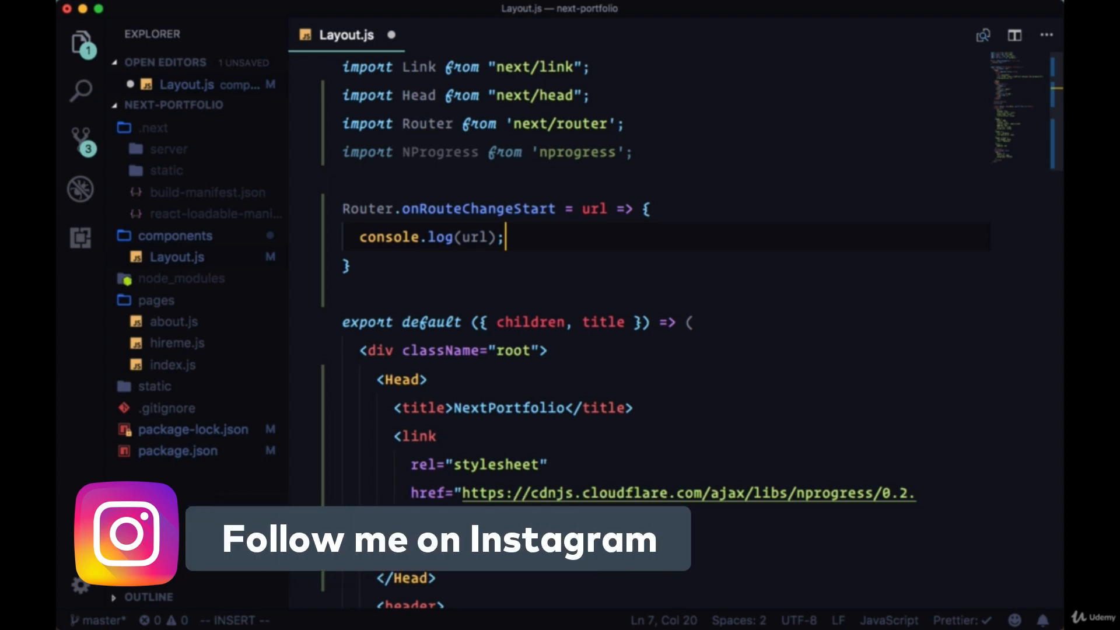
key(enter)
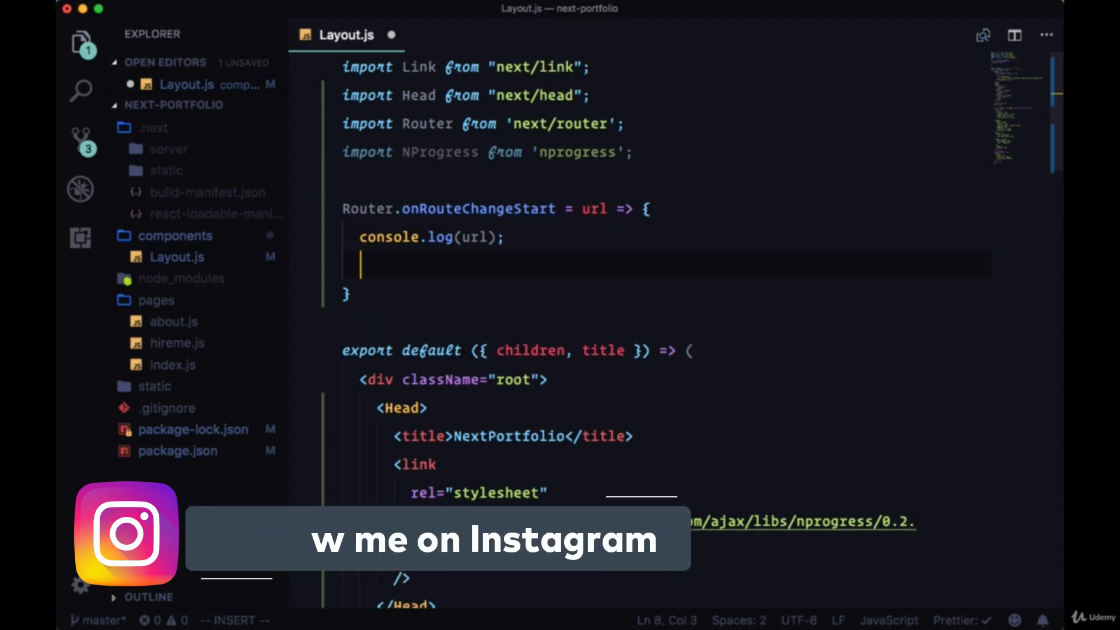
text(NProgress)
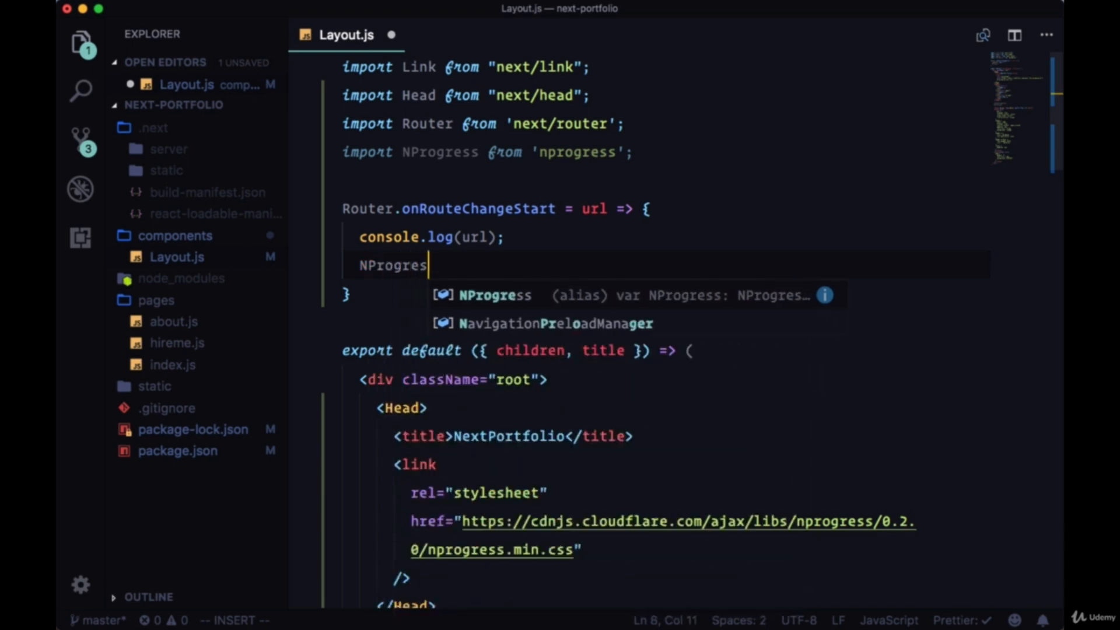
text(.start();)
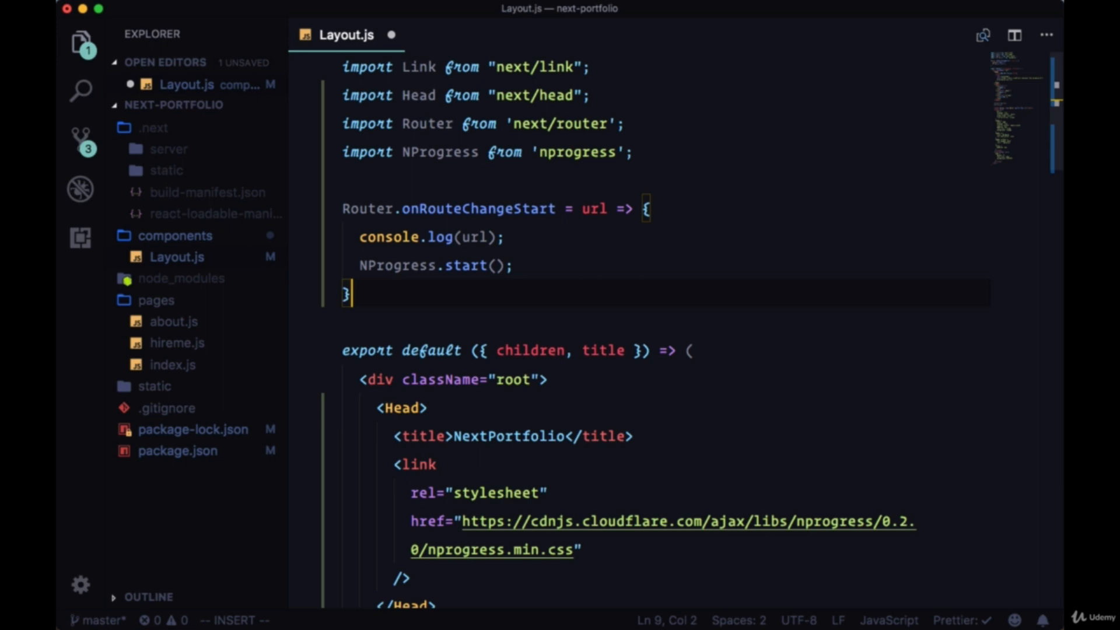
text(Router)
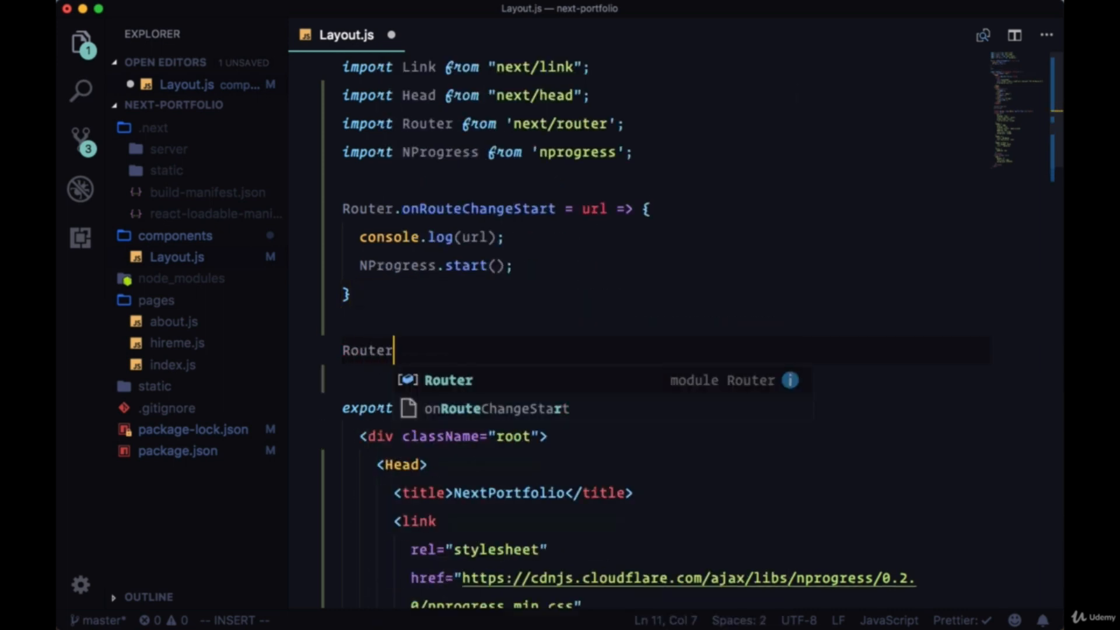
Add Router.onRouteChangeComplete calling NProgress.done()
text(.onRout)
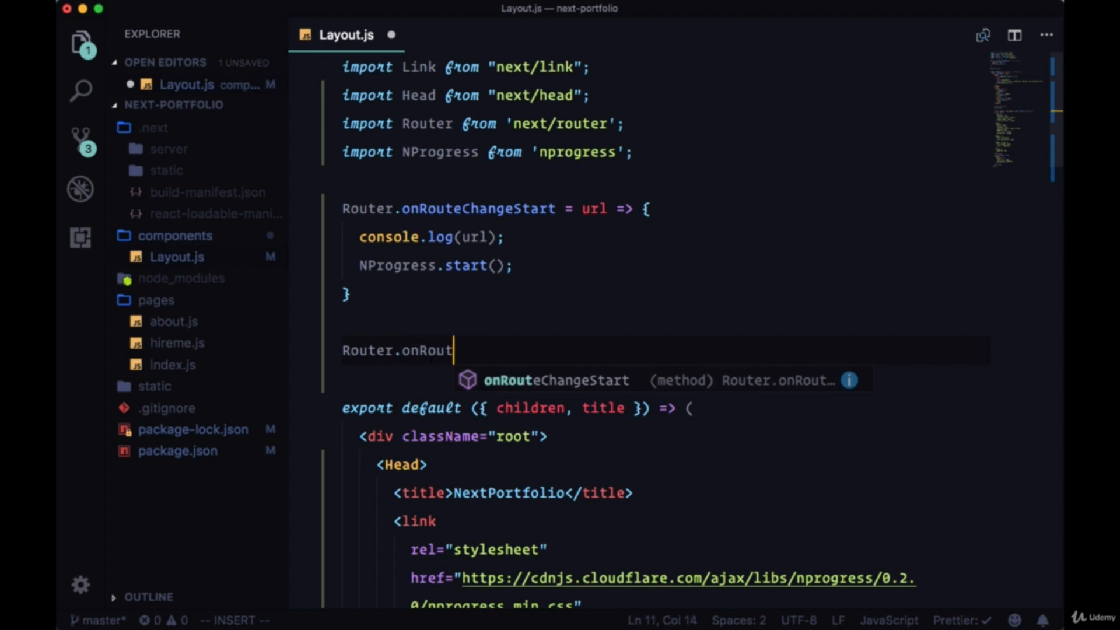
text(eChangeComplete = () =>)
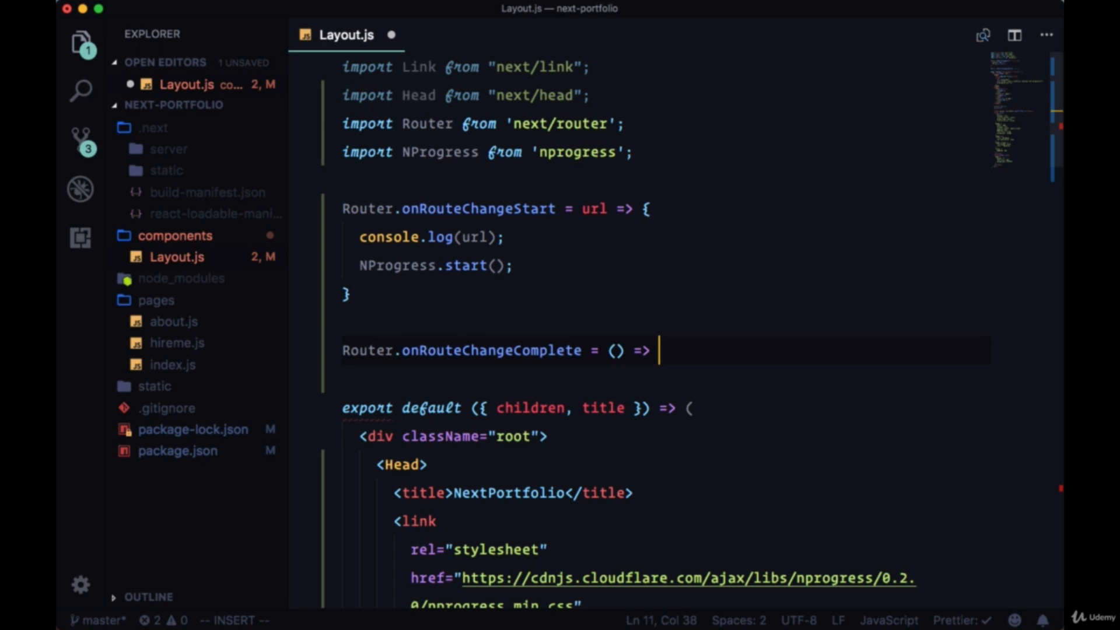
text(Npr)
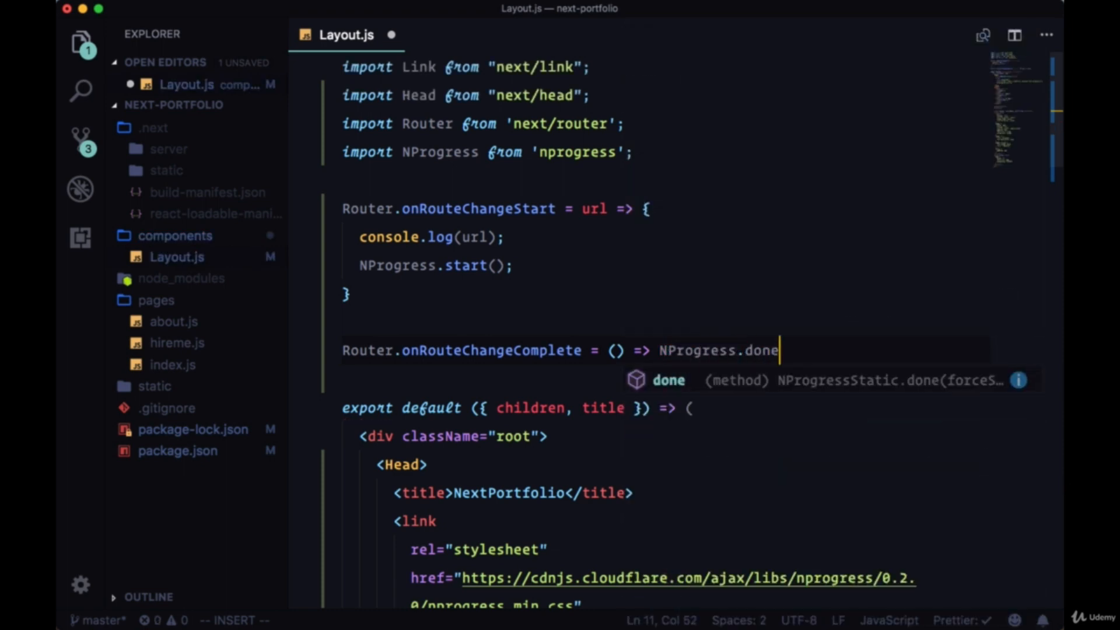
text(();)
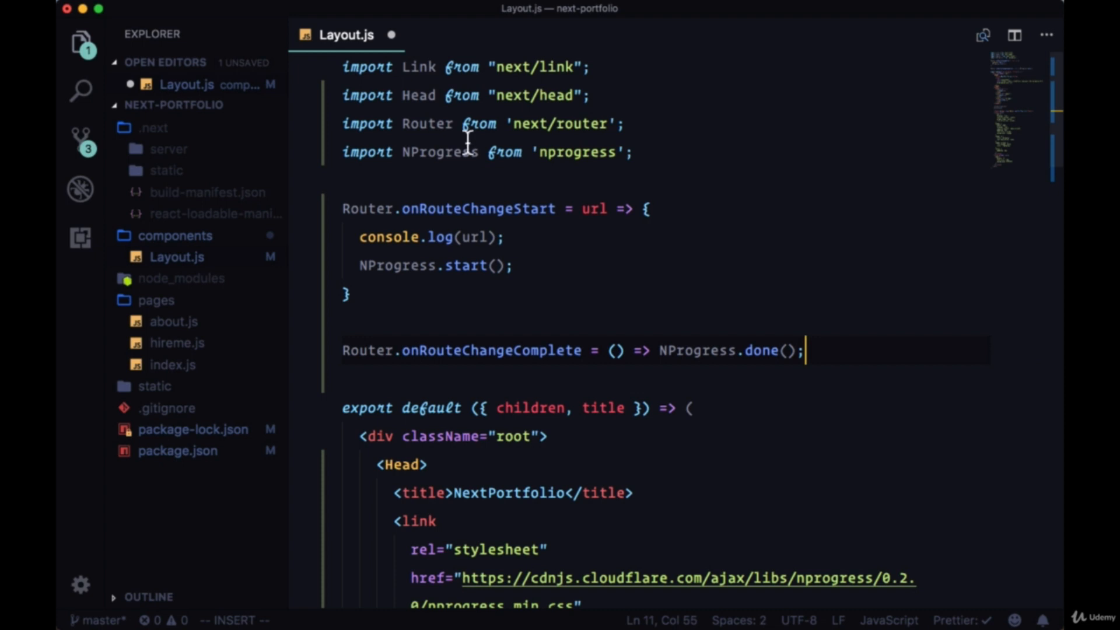
mouse_move(532, 364)
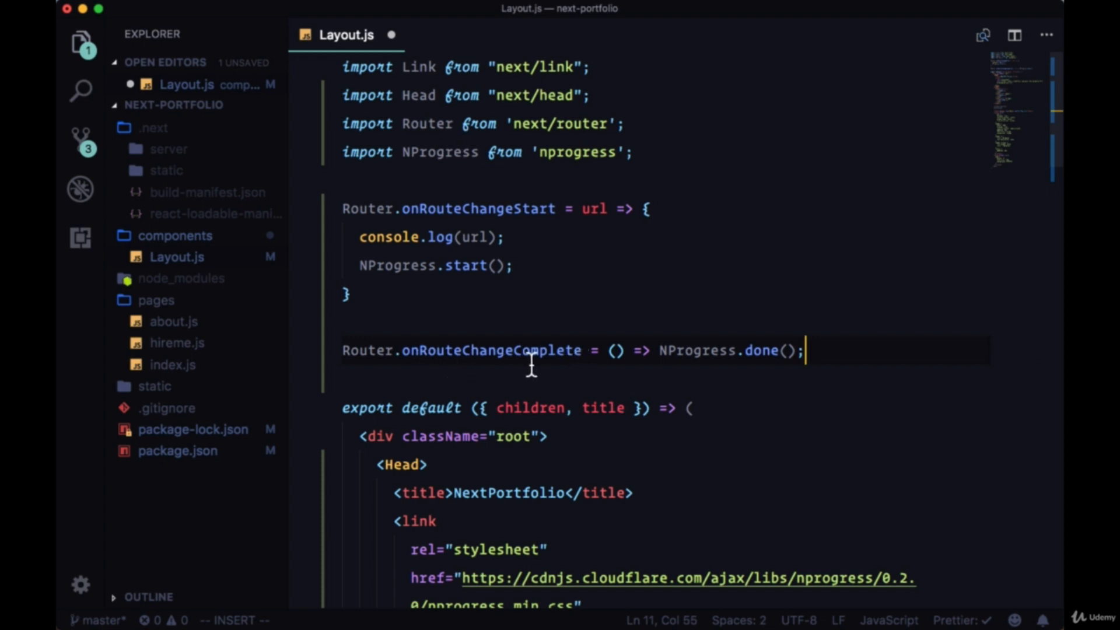
Begin Router.onRouteChangeError = () => NProgress.done() on the next line
text(R)
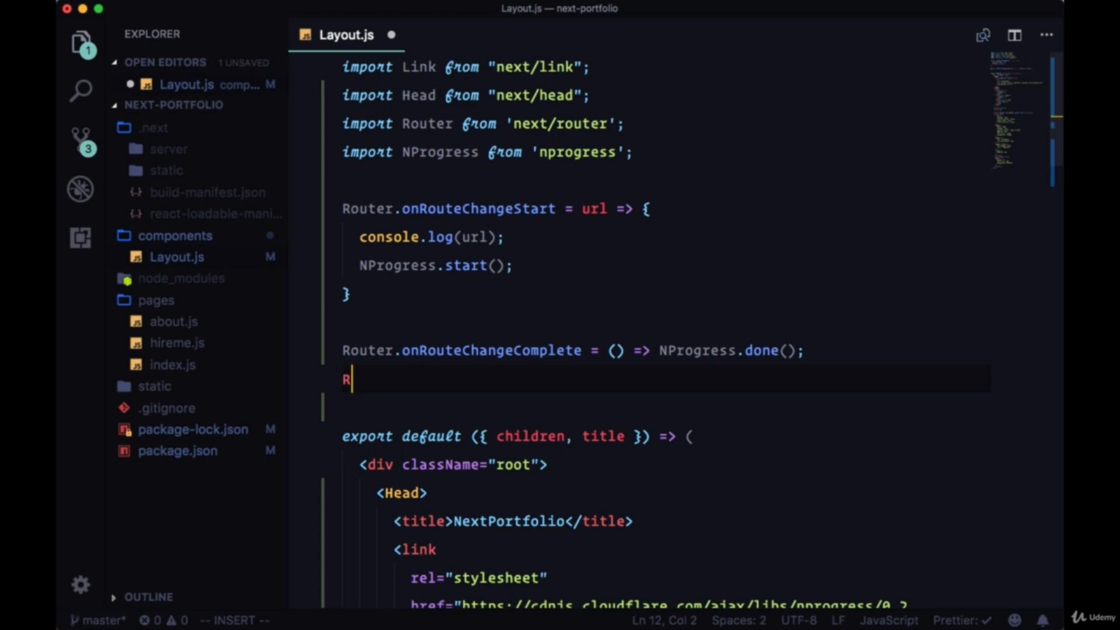
text(outer.onRouteC)
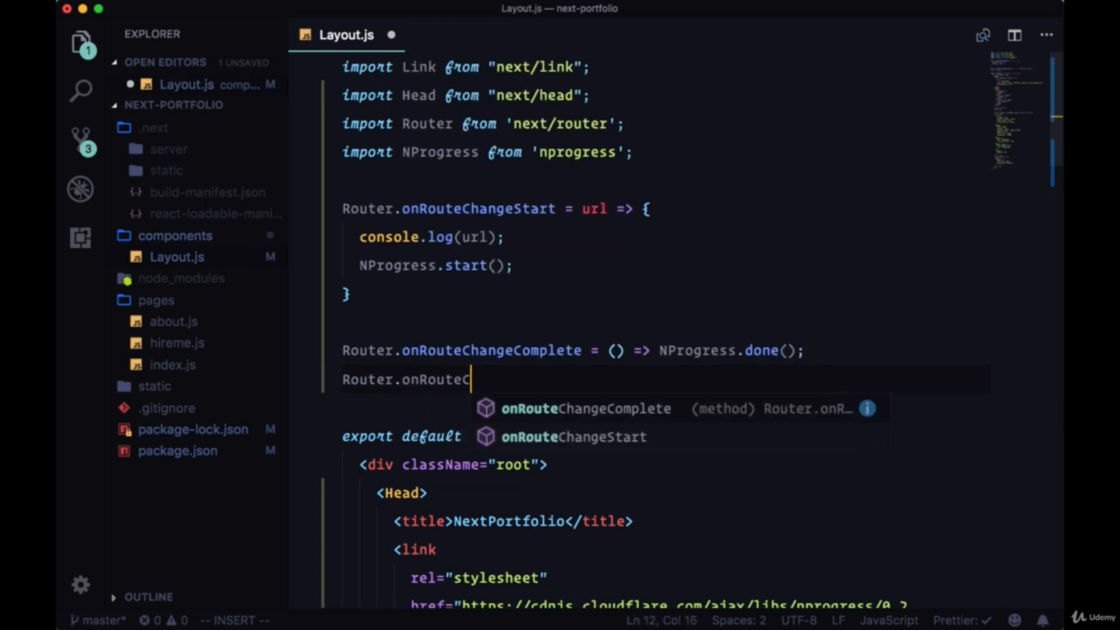
text(hange)
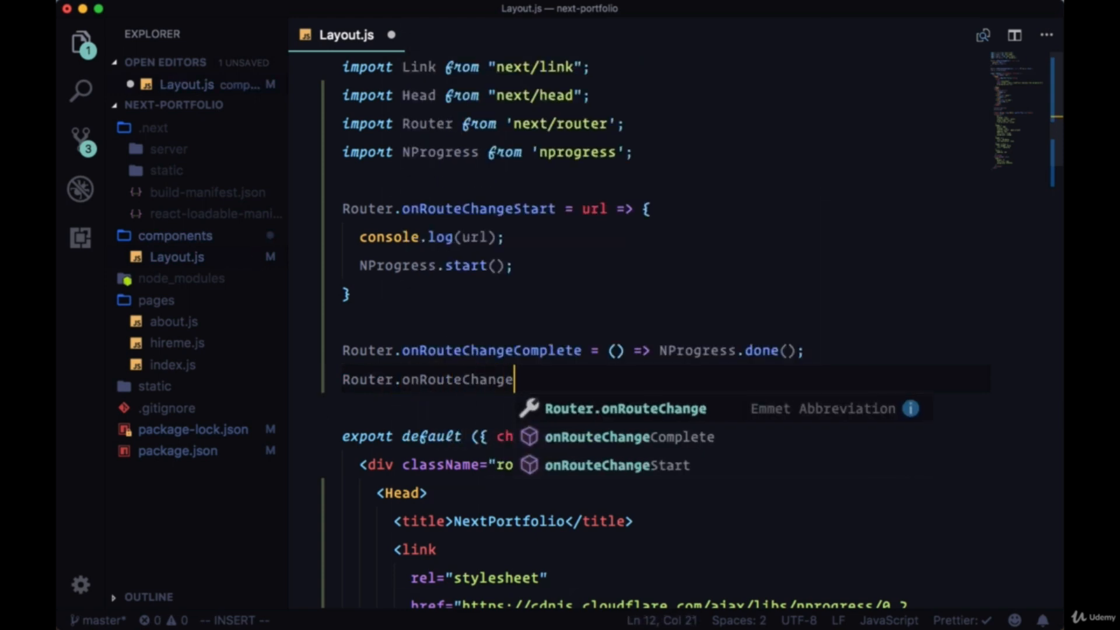
text(Error)
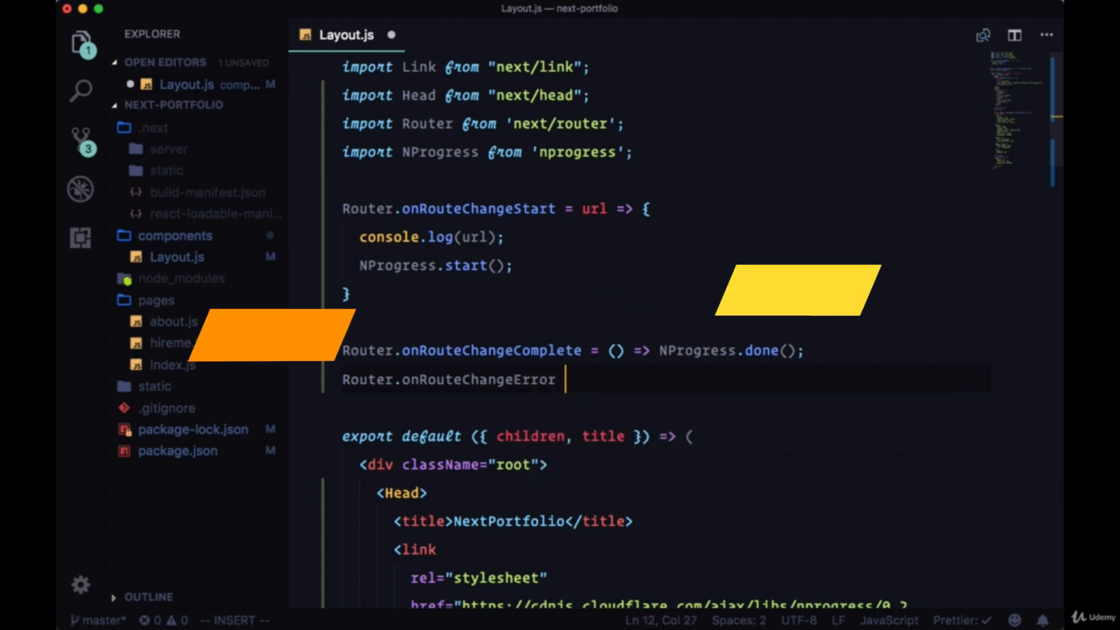
text(= () => NP)
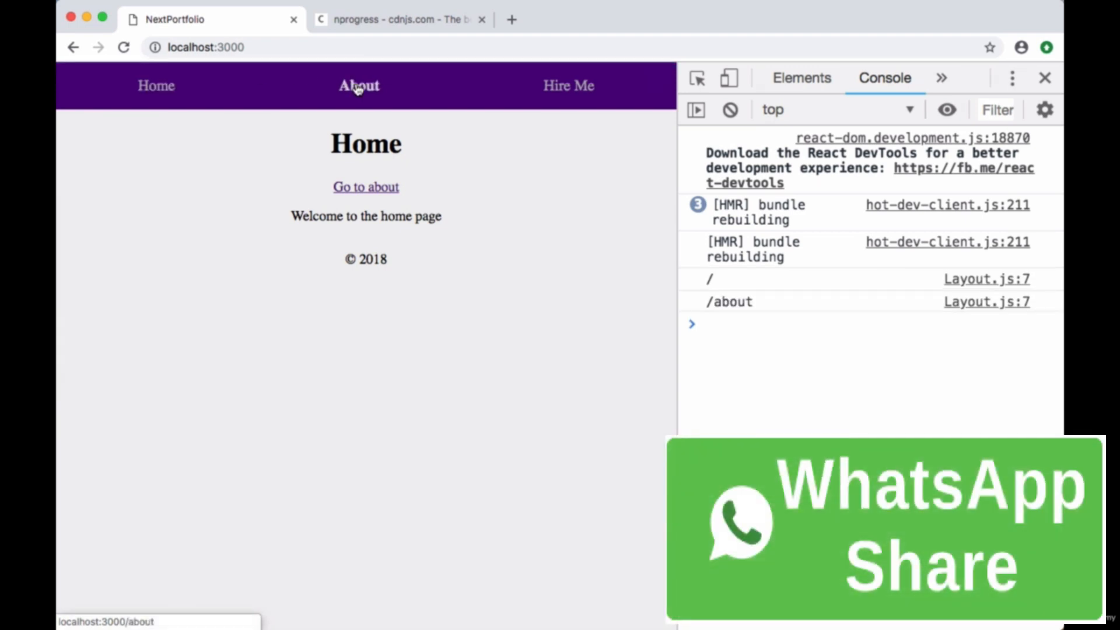
Navigate to the About page in Chrome to test the route-change logging and progress bar
click(358, 86)
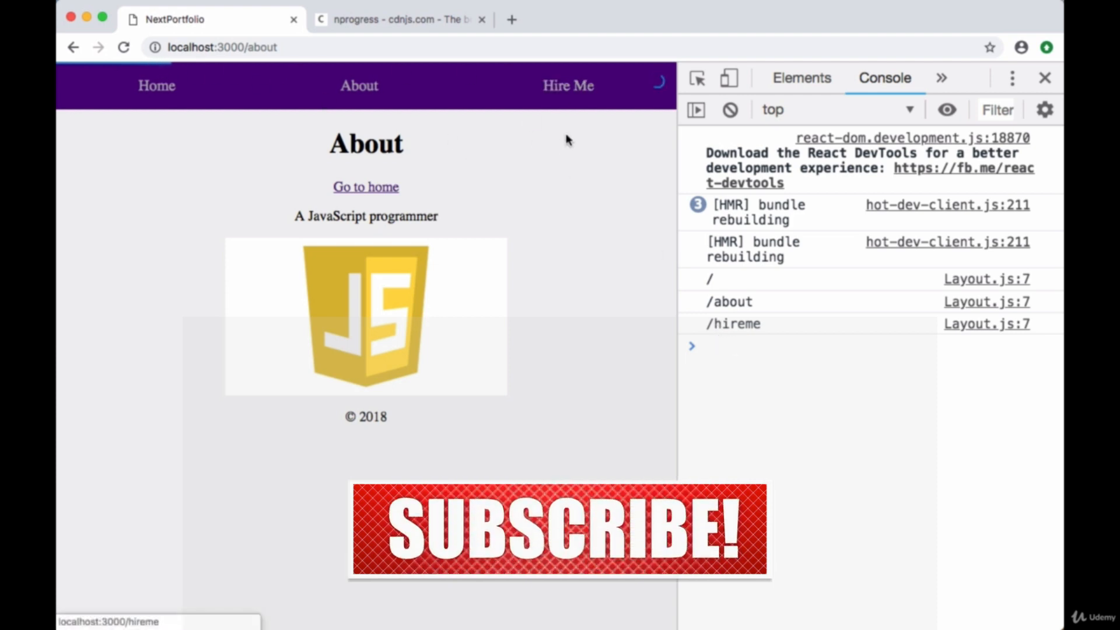
mouse_move(481, 131)
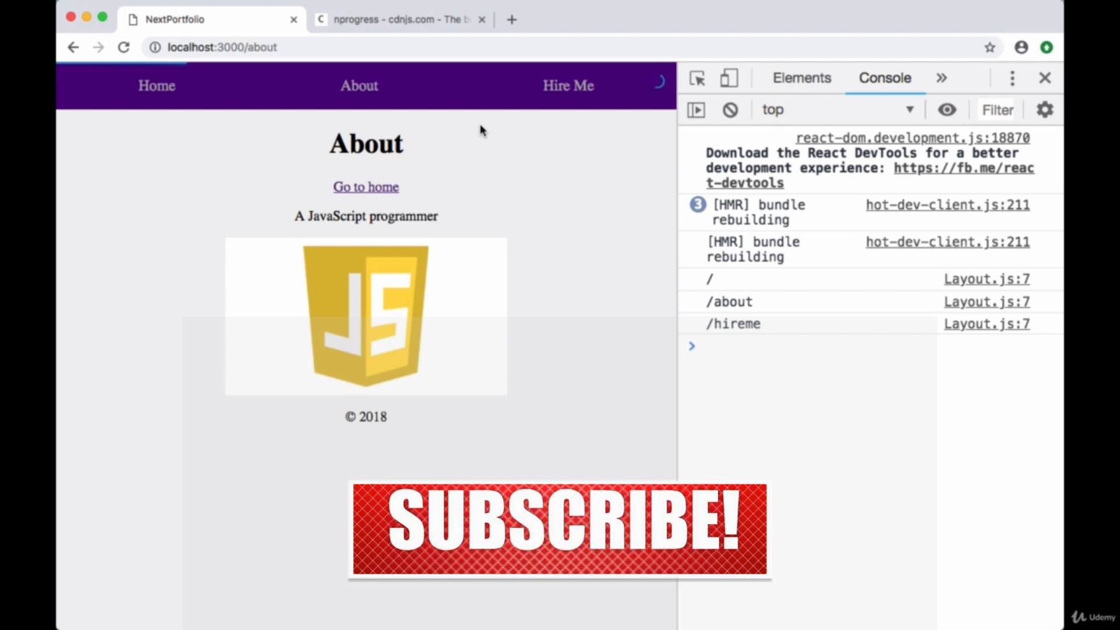